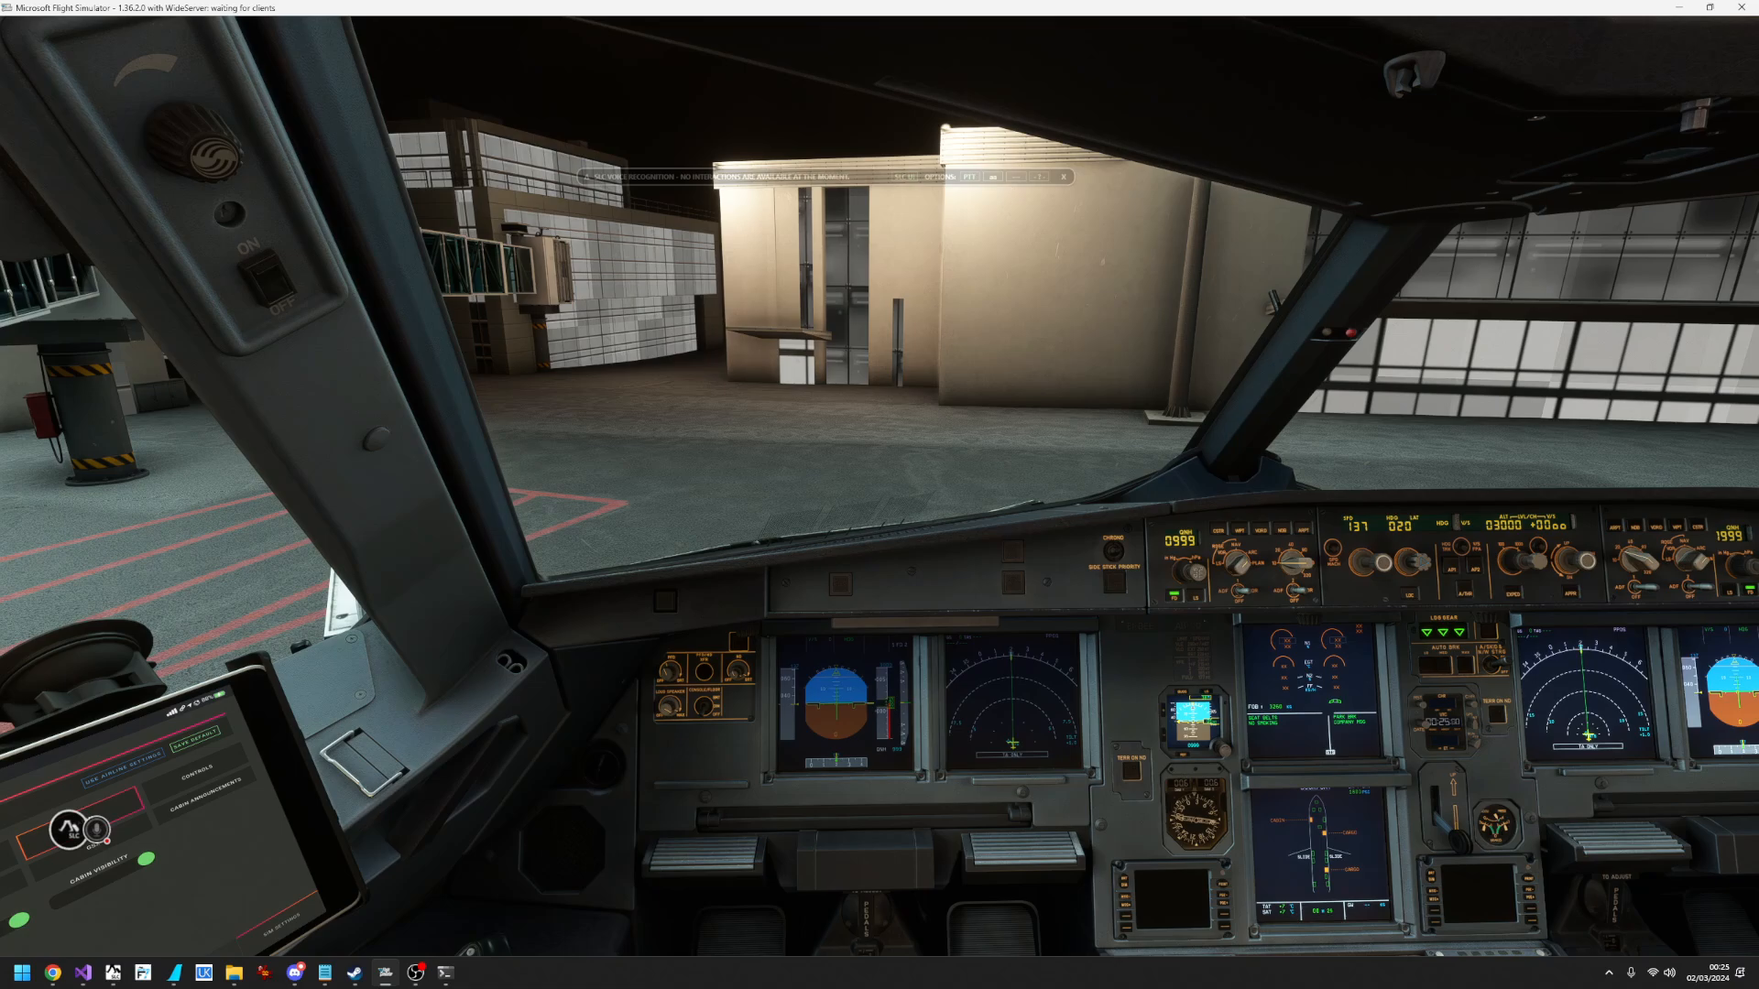
mouse_move(960, 484)
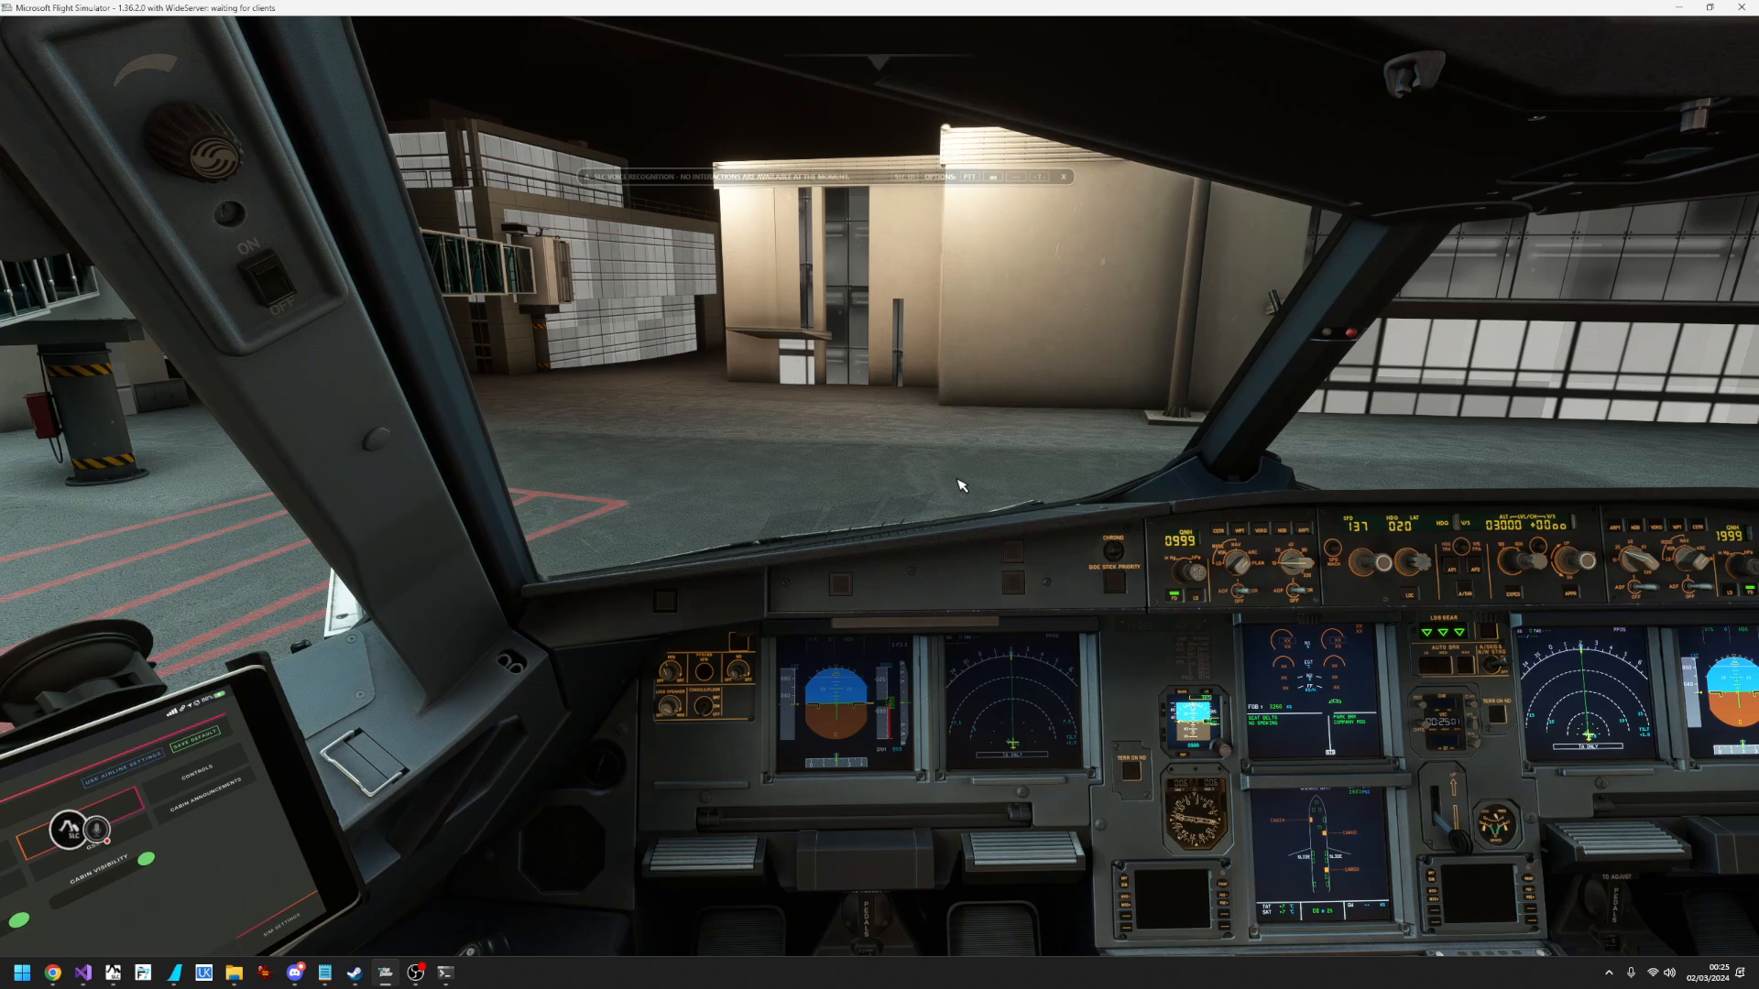
mouse_move(1019, 462)
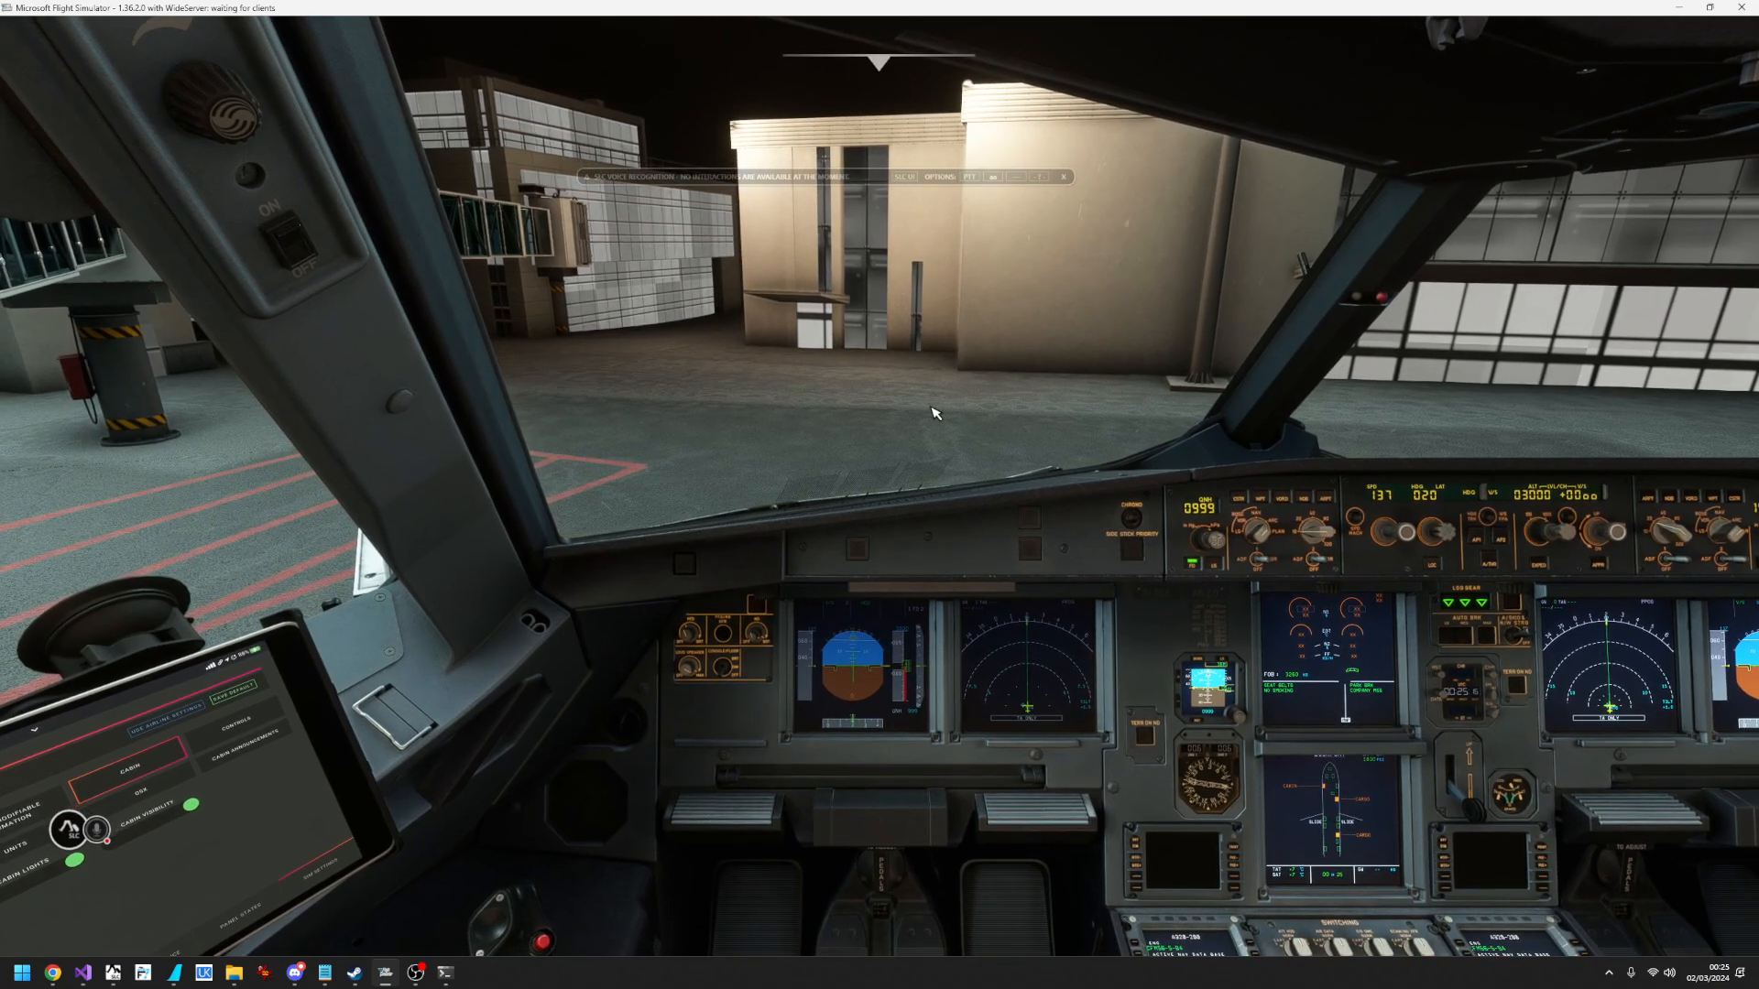
mouse_move(1055, 416)
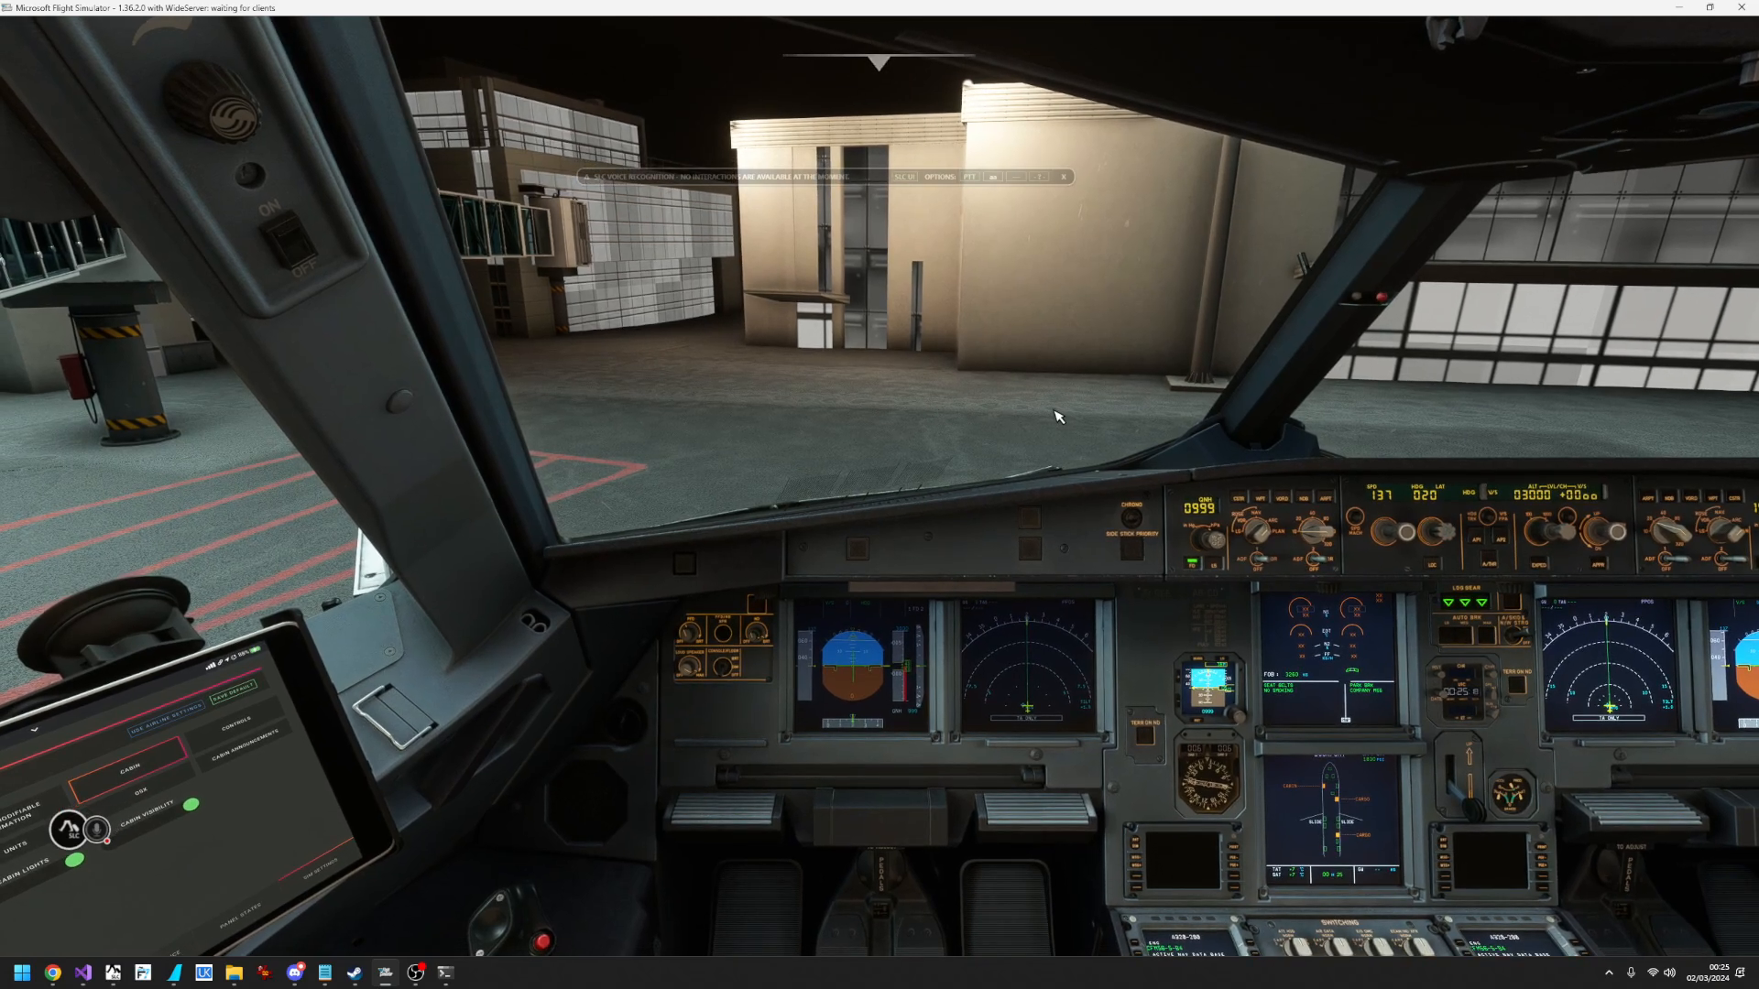
mouse_move(1070, 407)
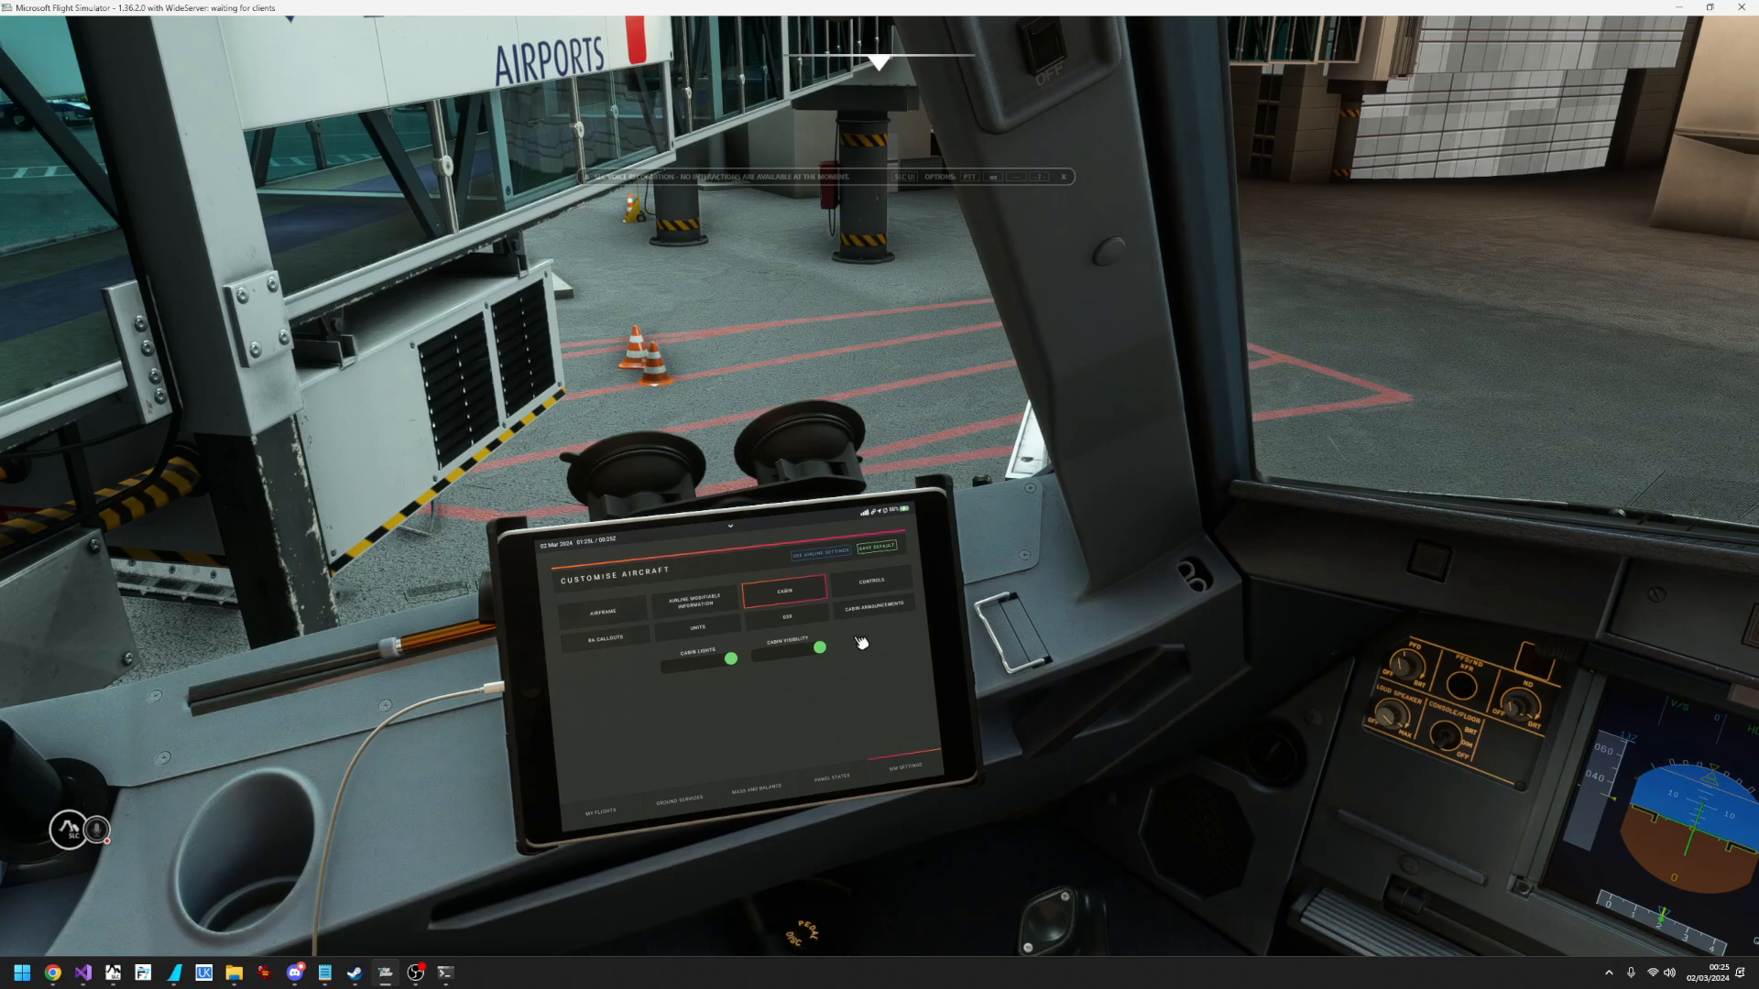
- Show the Cabin Announcements options on the EFB tablet, both toggles off
left_click(879, 606)
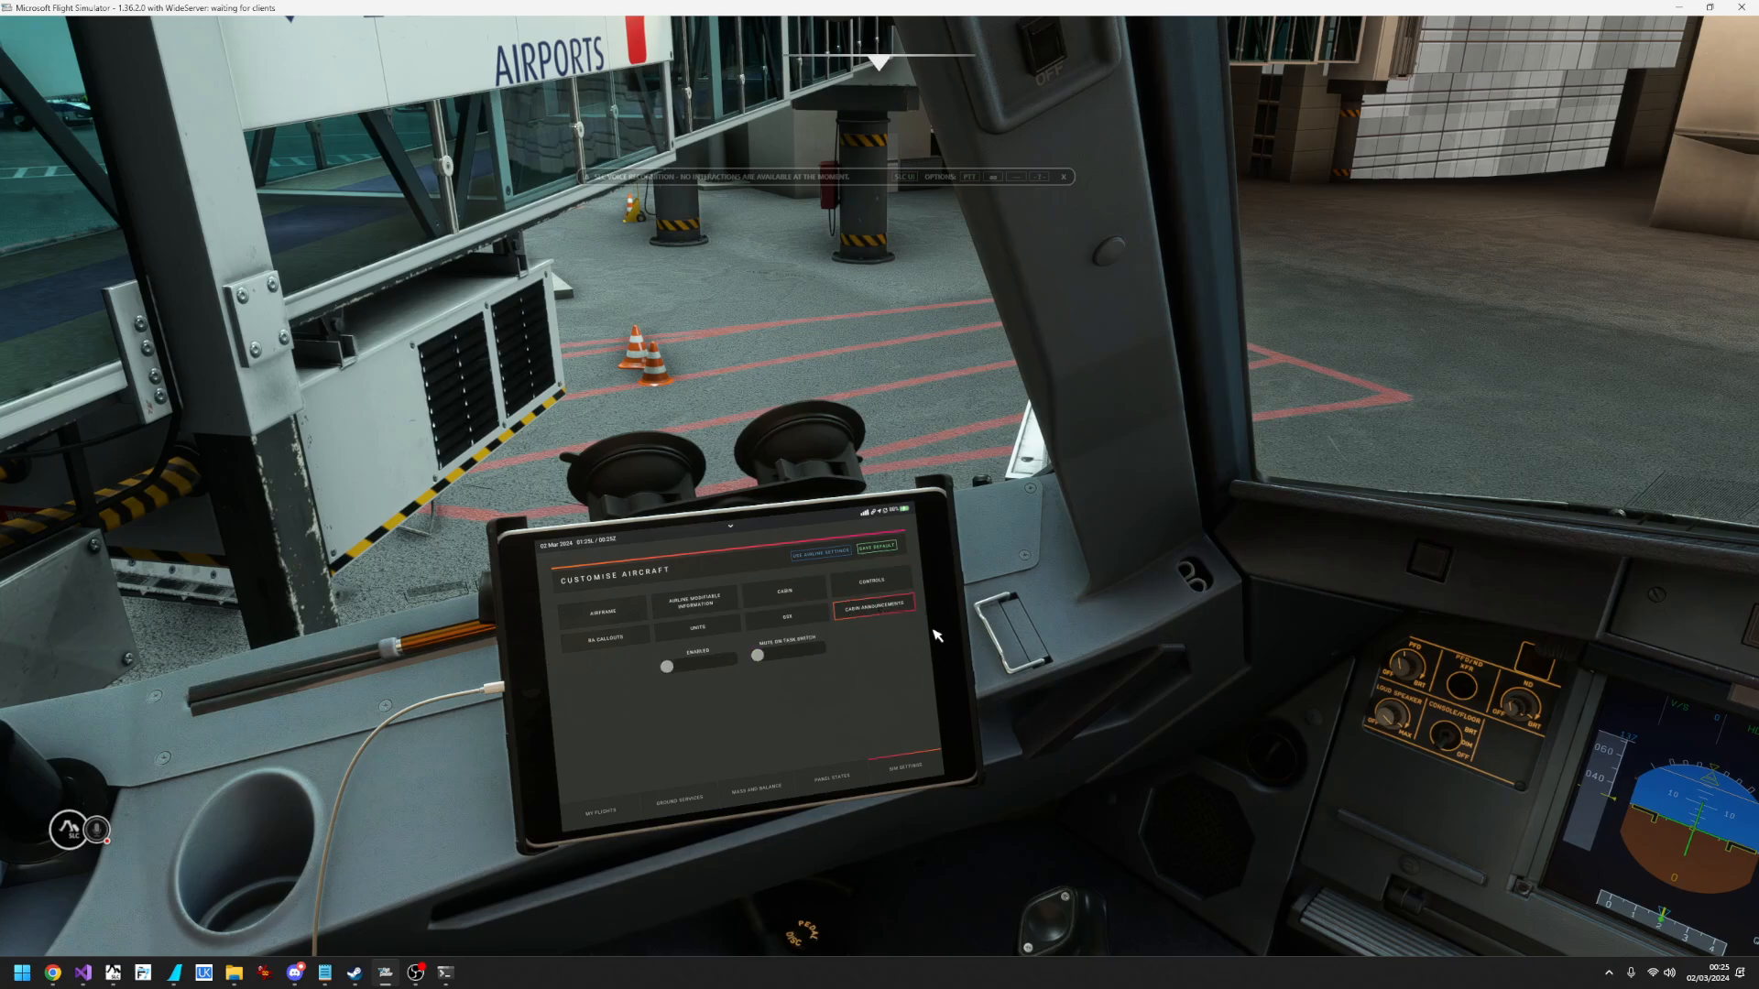
mouse_move(849, 384)
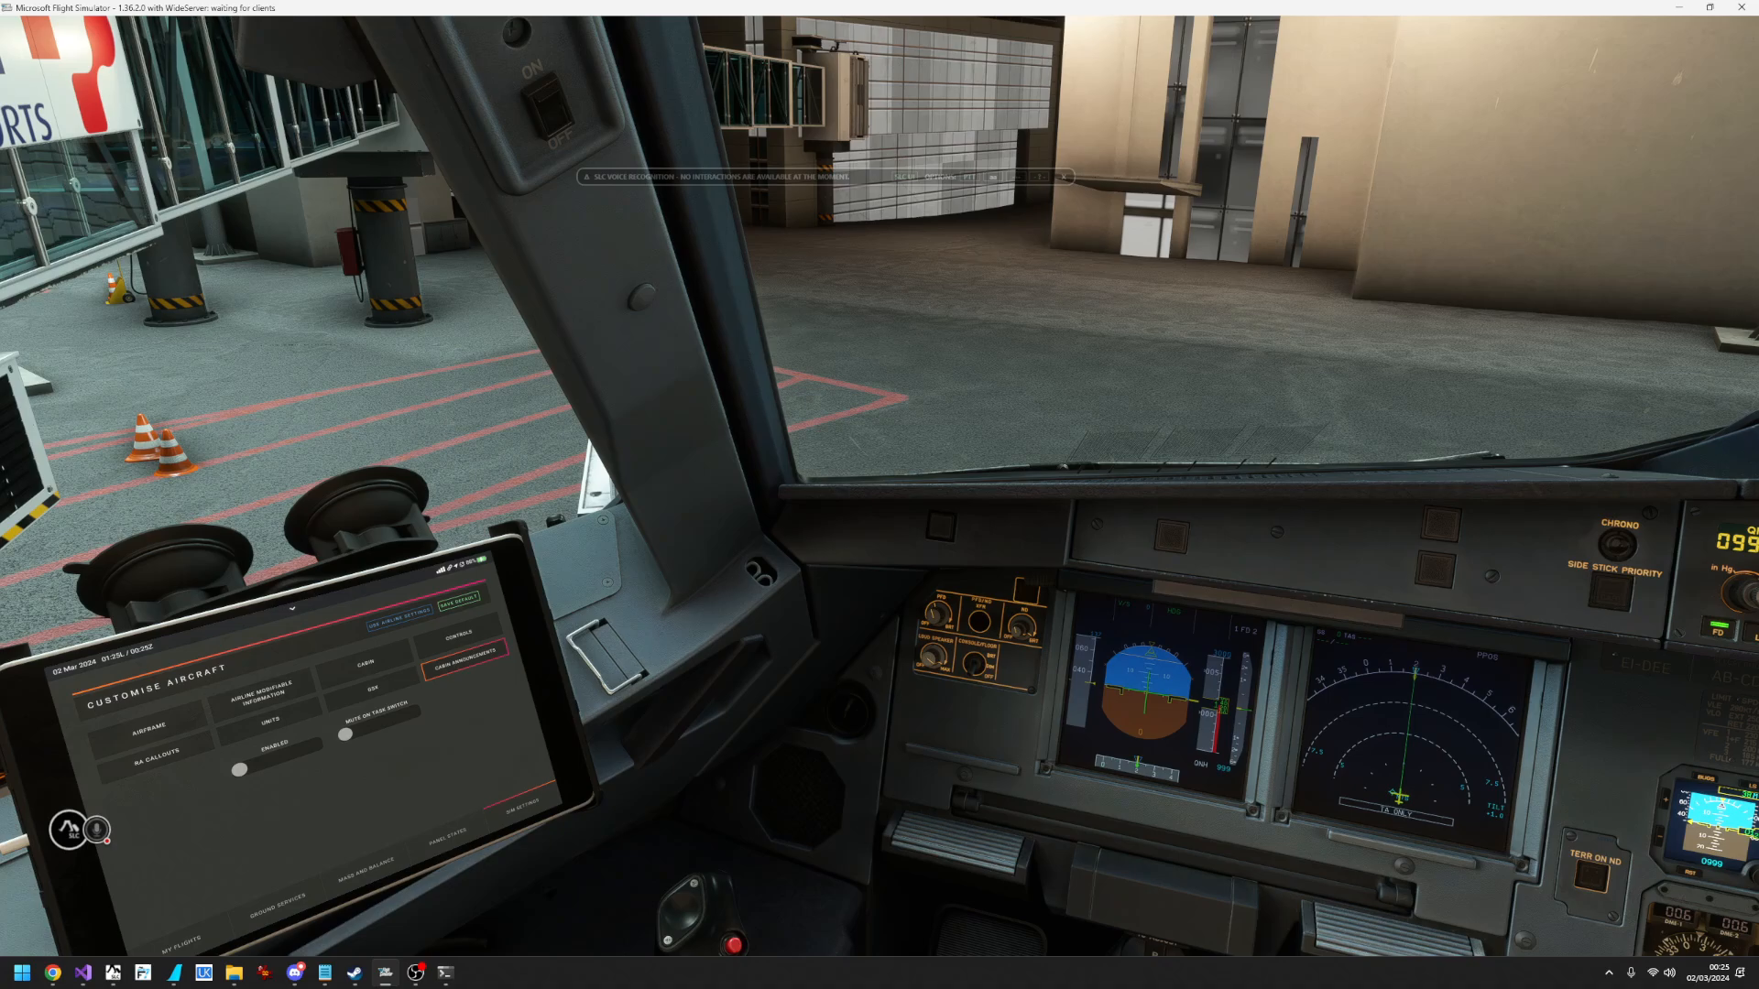
mouse_move(1234, 395)
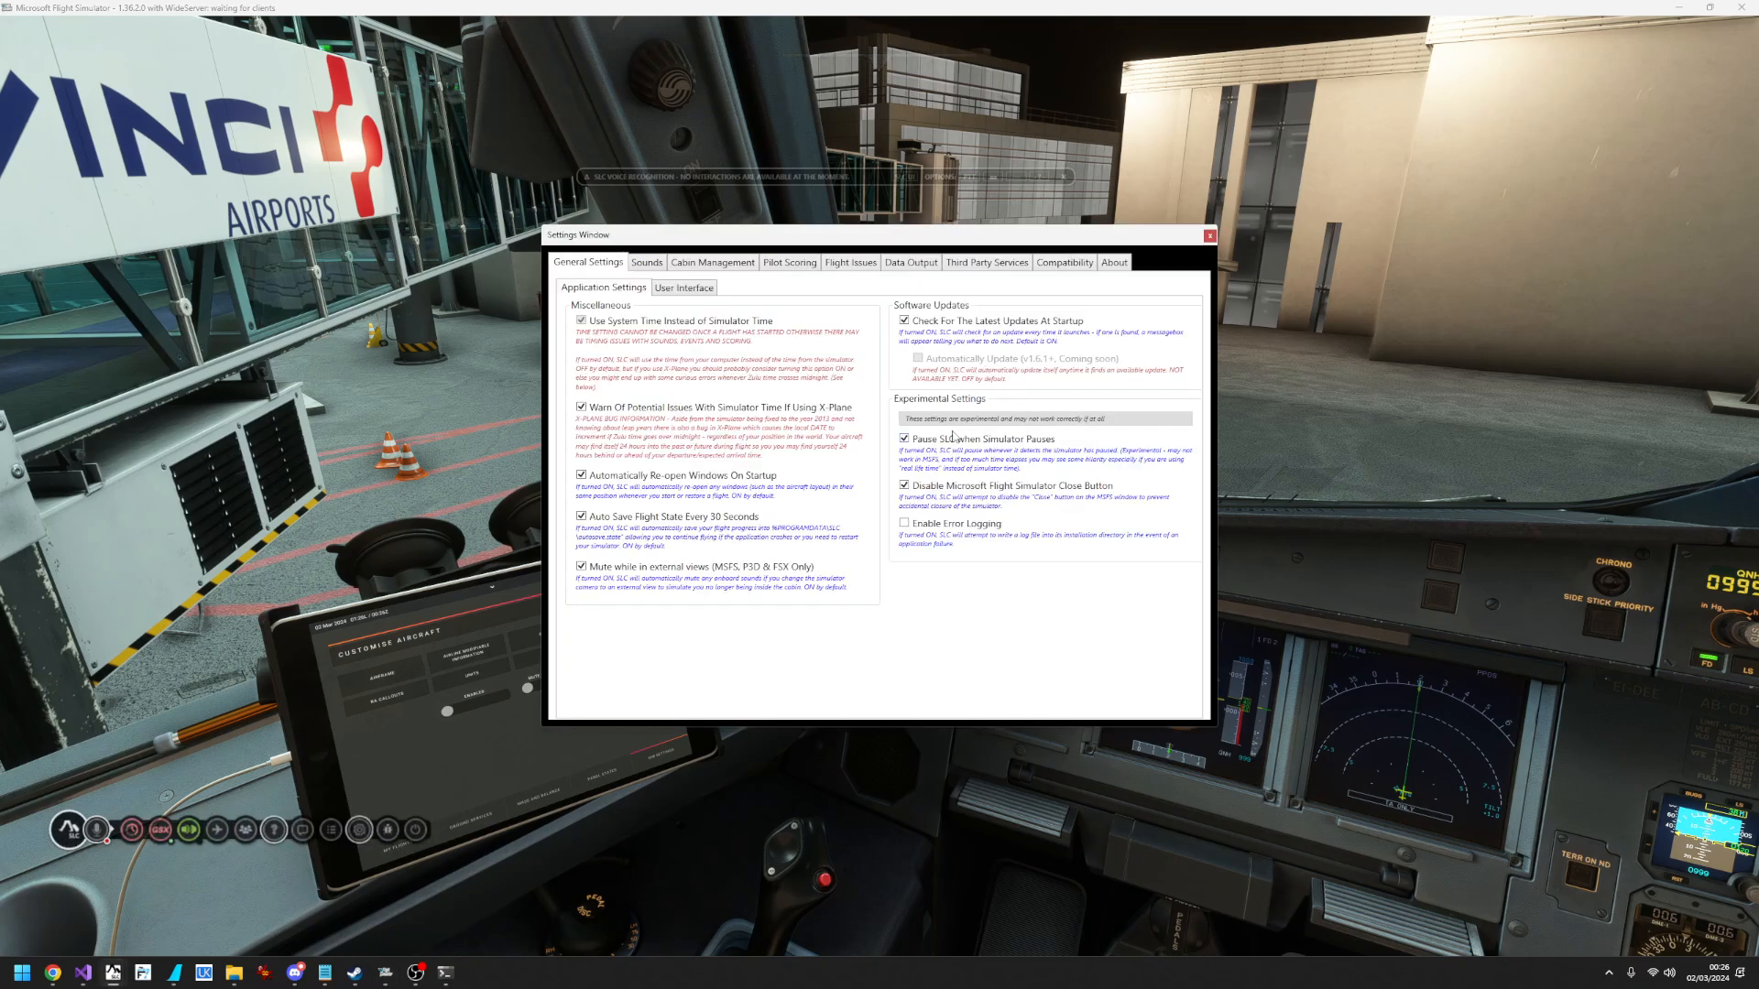
- Navigate to the Compatibility > Aircraft > FENIX A320 (MSFS) page showing its enabled integrations
left_click(1063, 261)
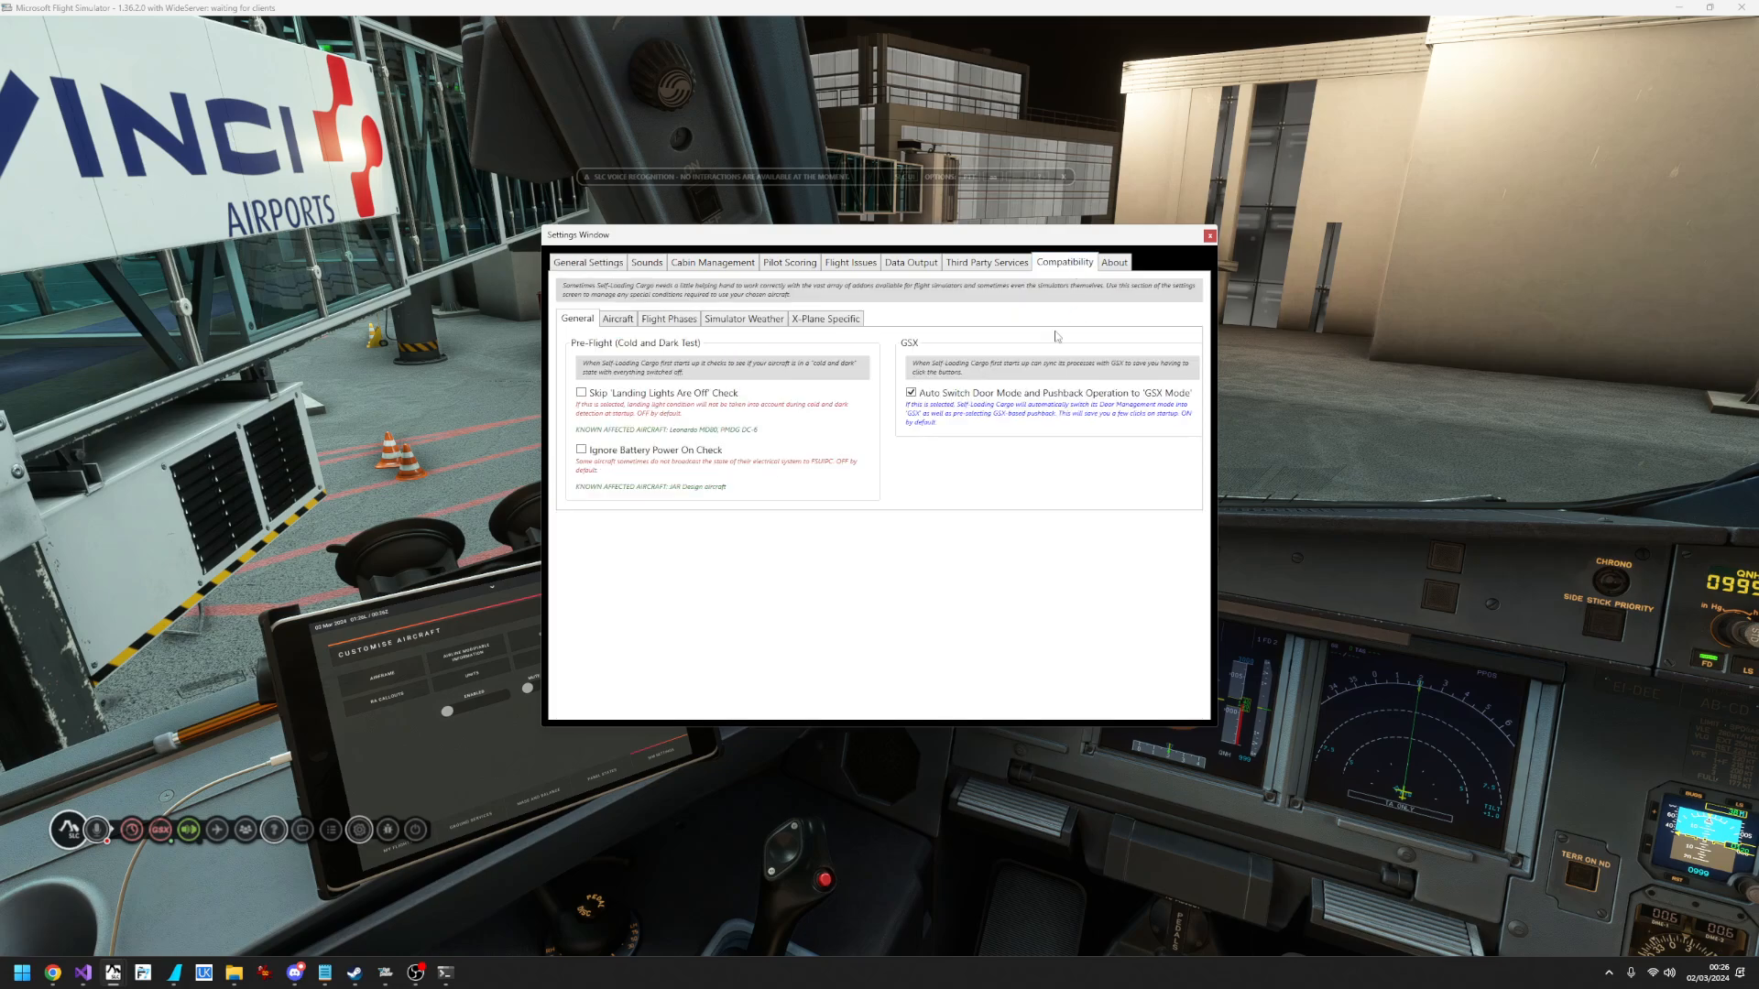
left_click(616, 319)
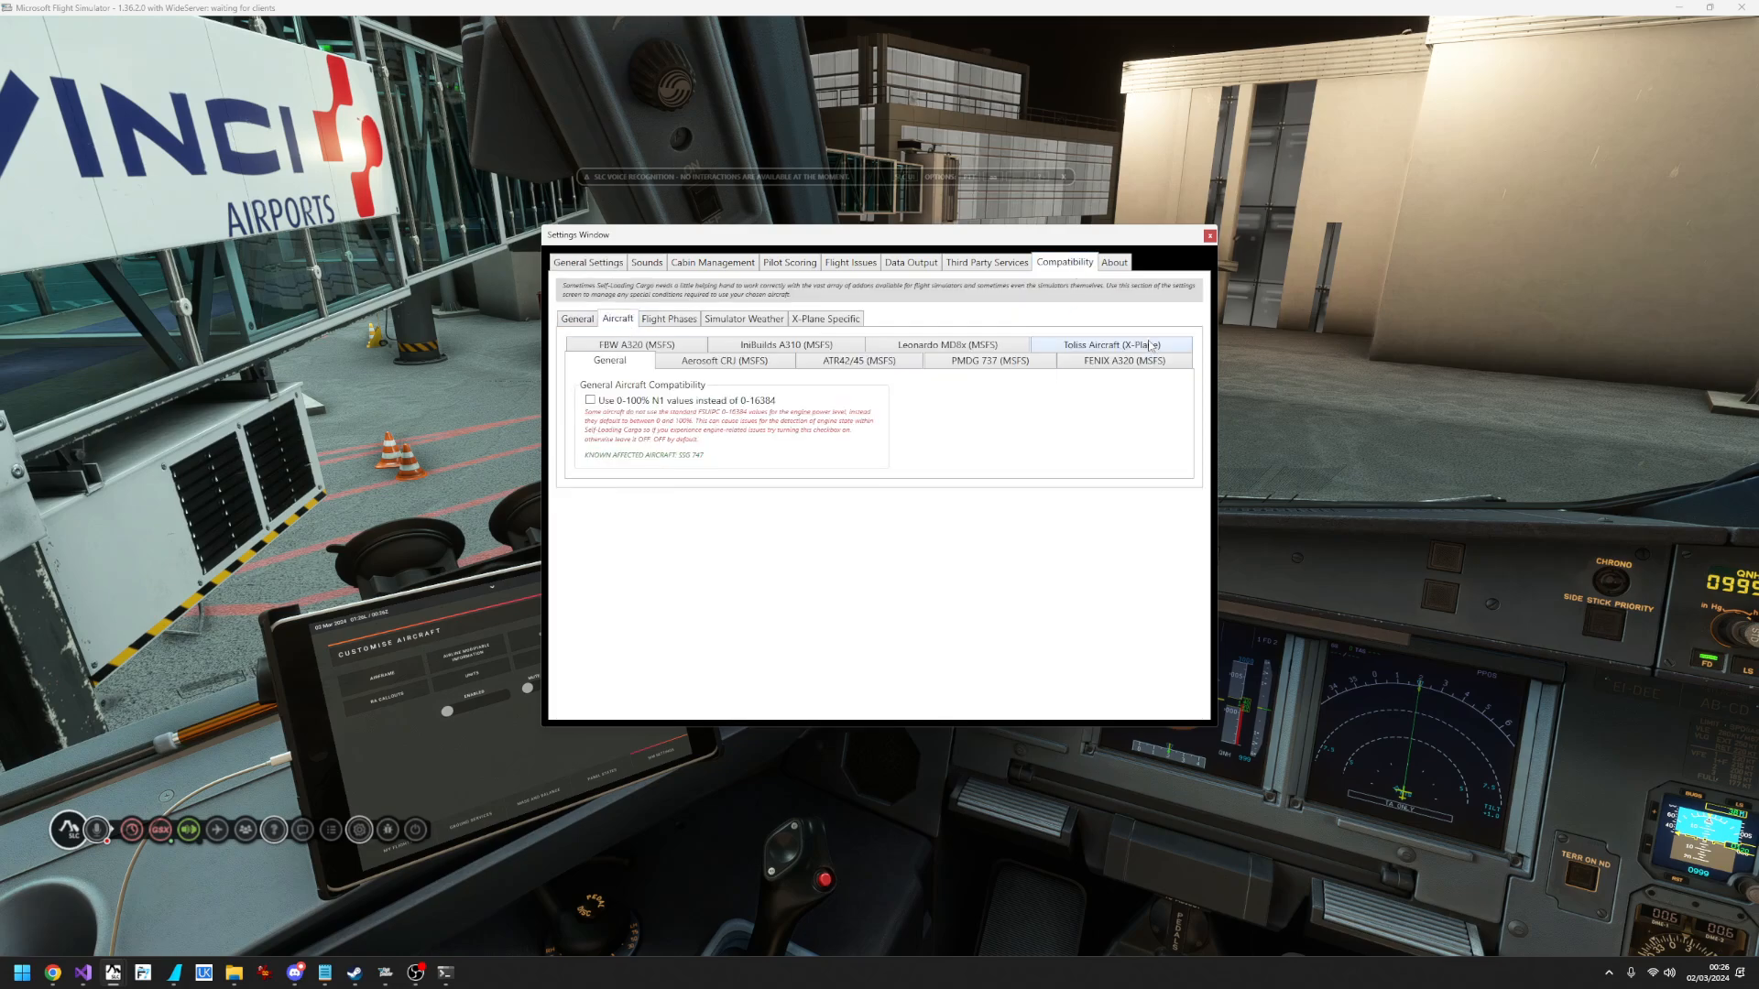
left_click(1123, 360)
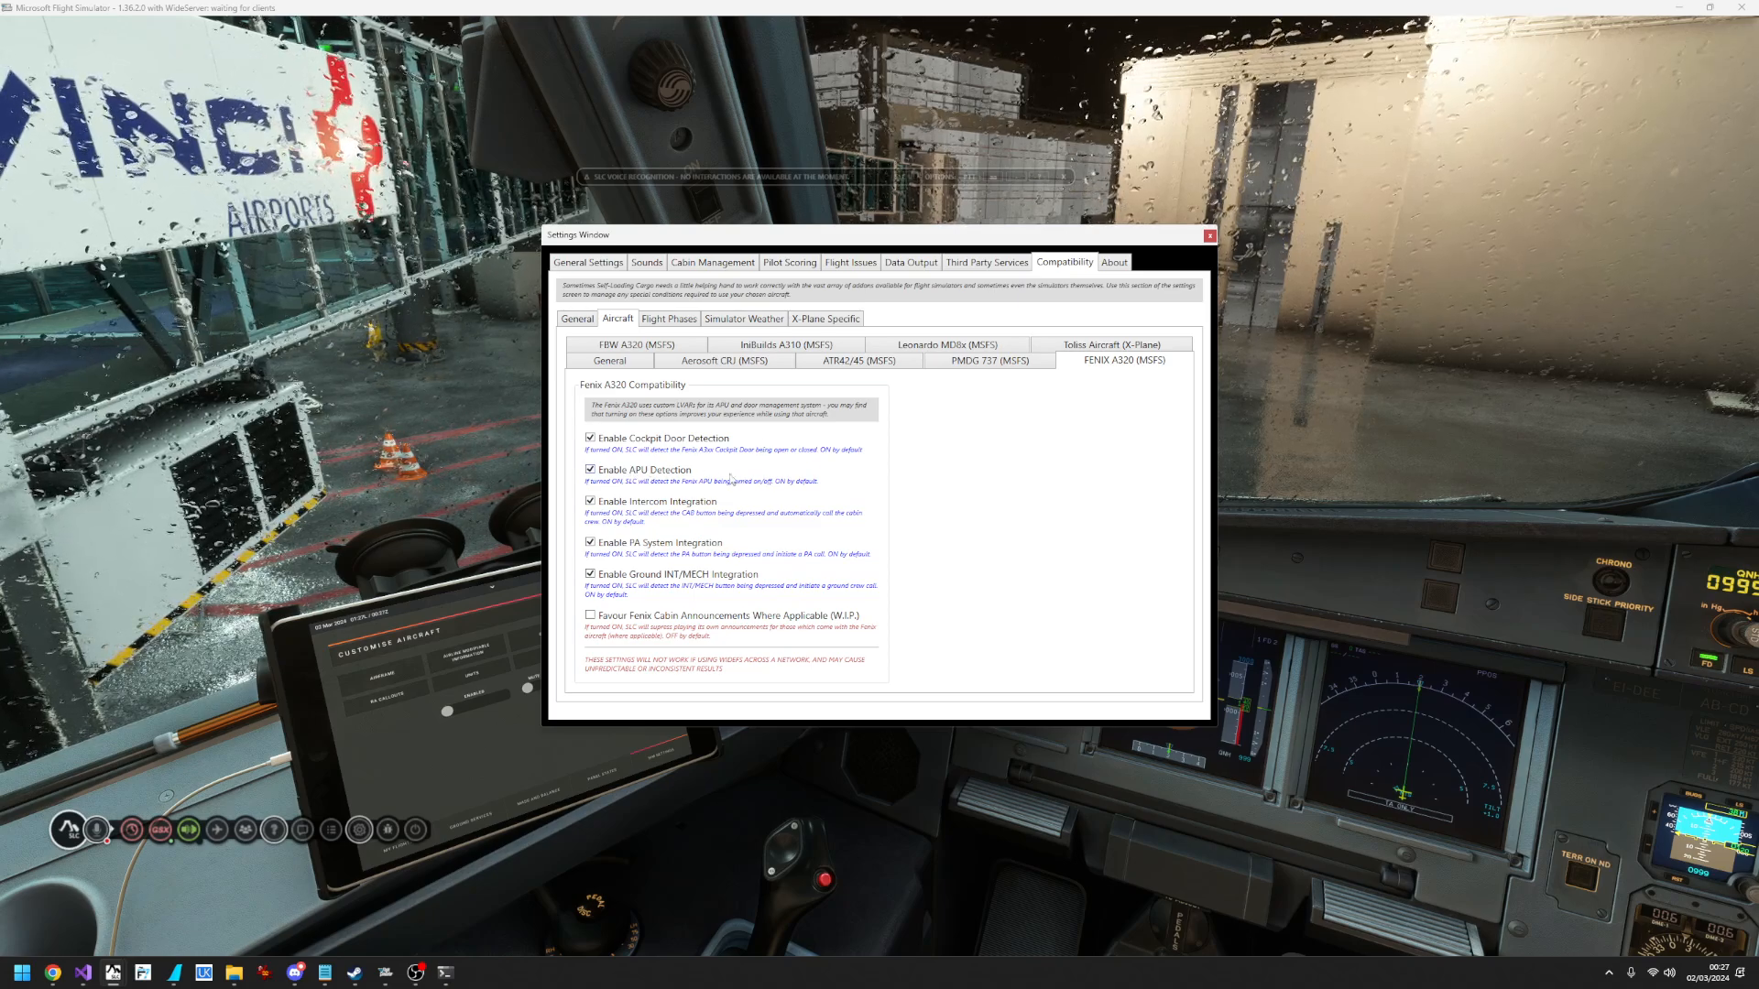
mouse_move(1286, 359)
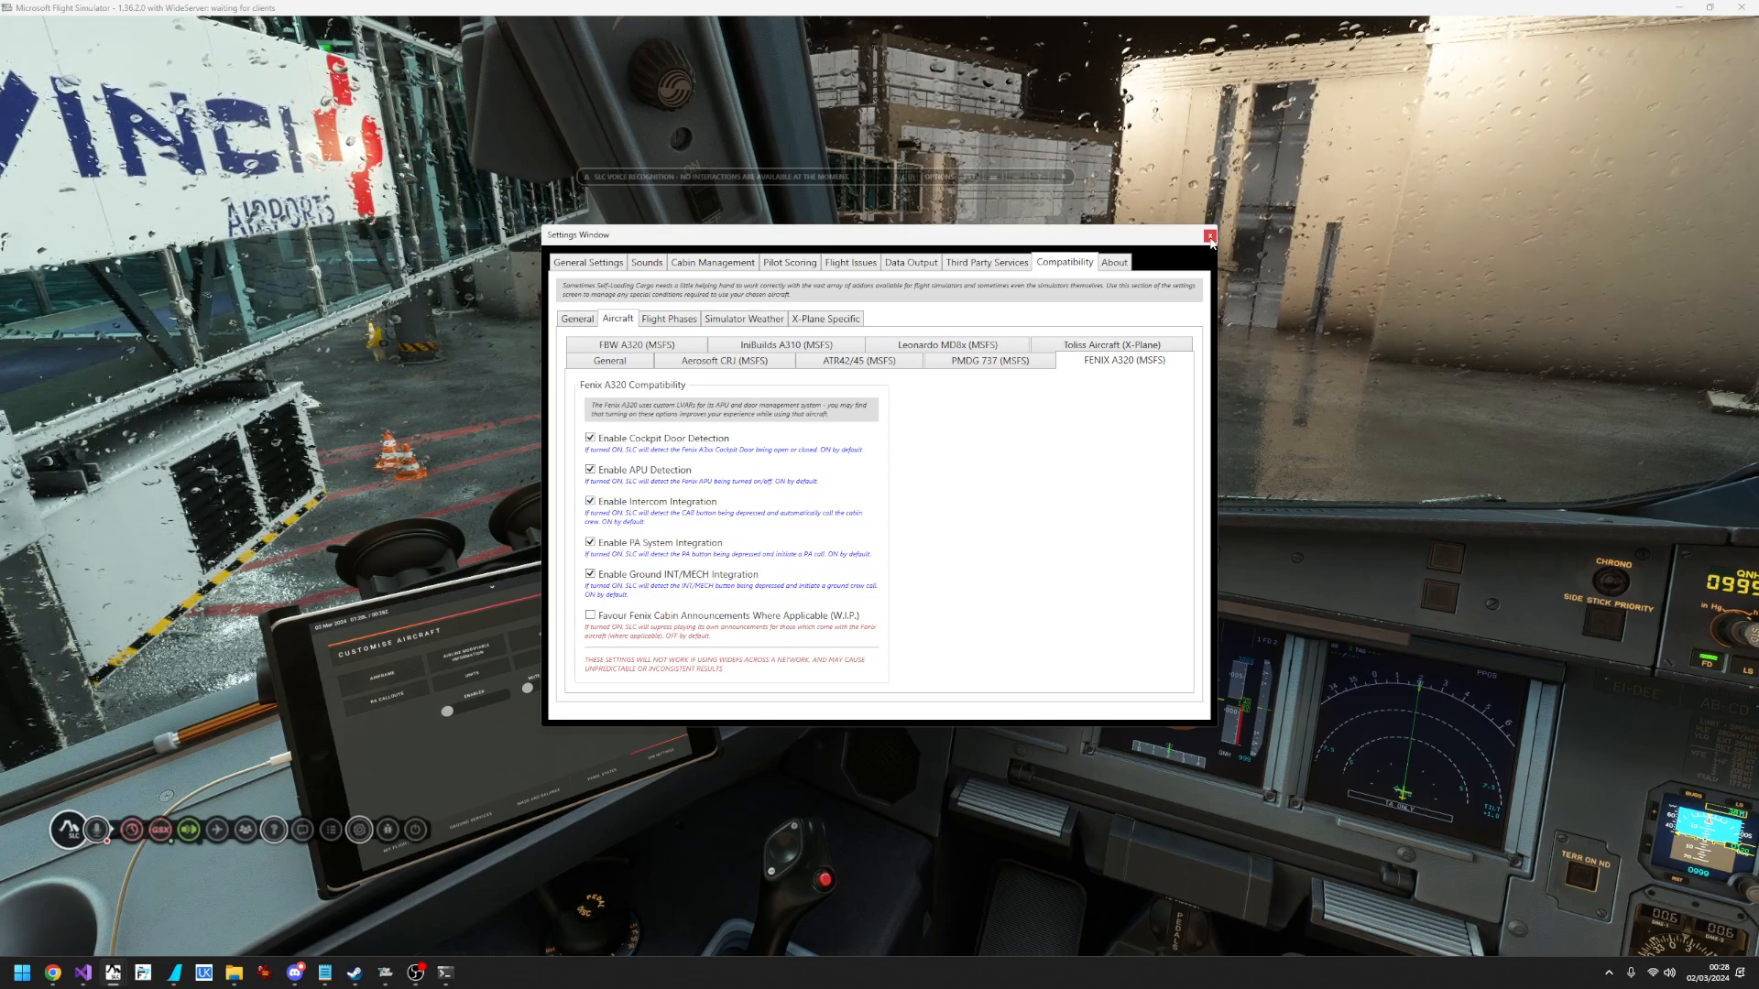
- Close the SLC Settings Window and bring up the Communications menu from the toolbar
left_click(1209, 236)
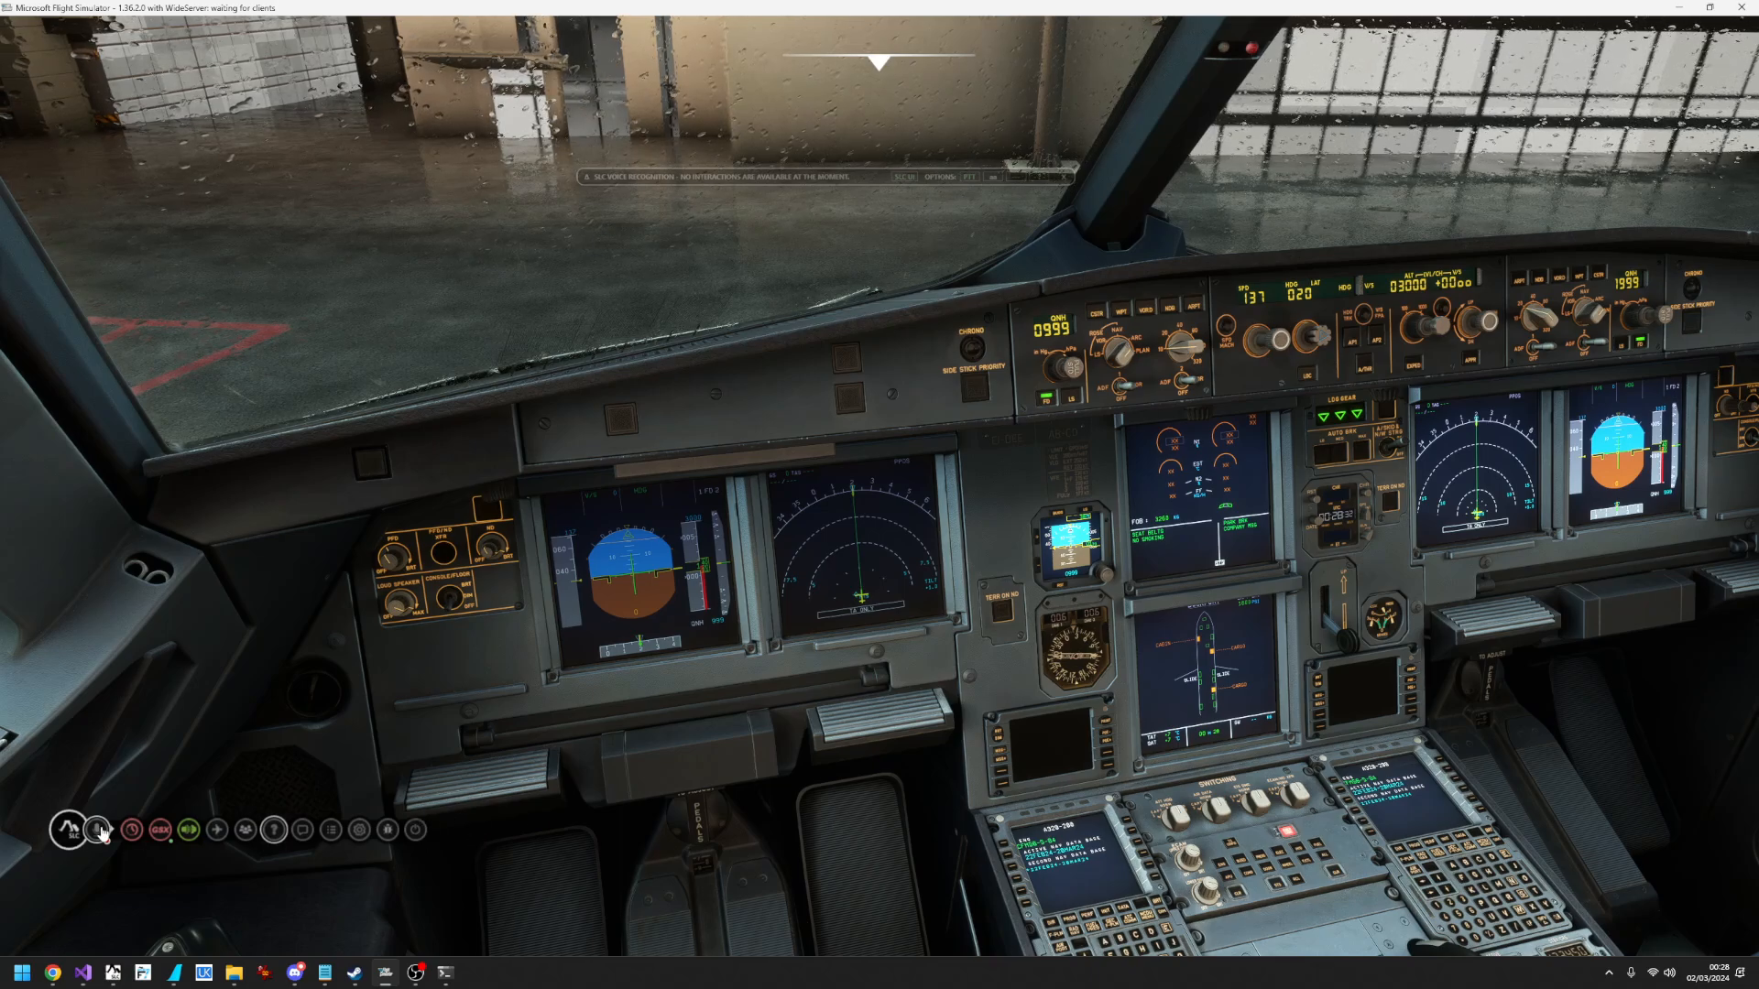
left_click(98, 830)
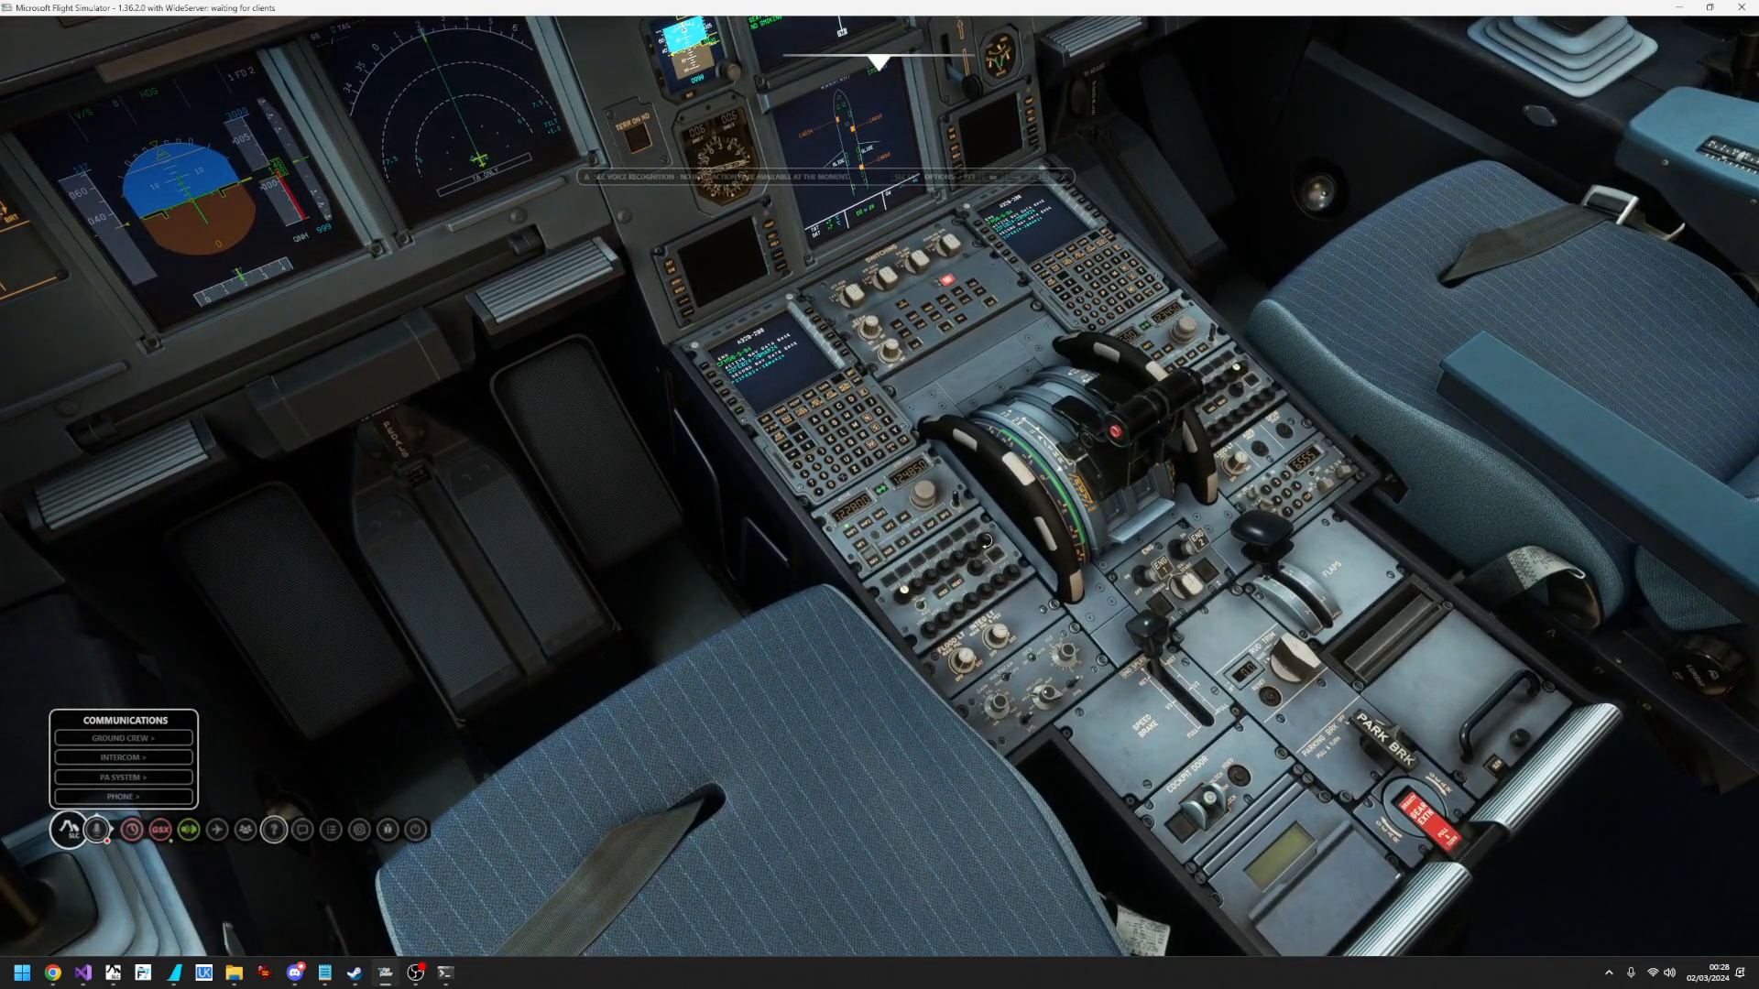
mouse_move(821, 688)
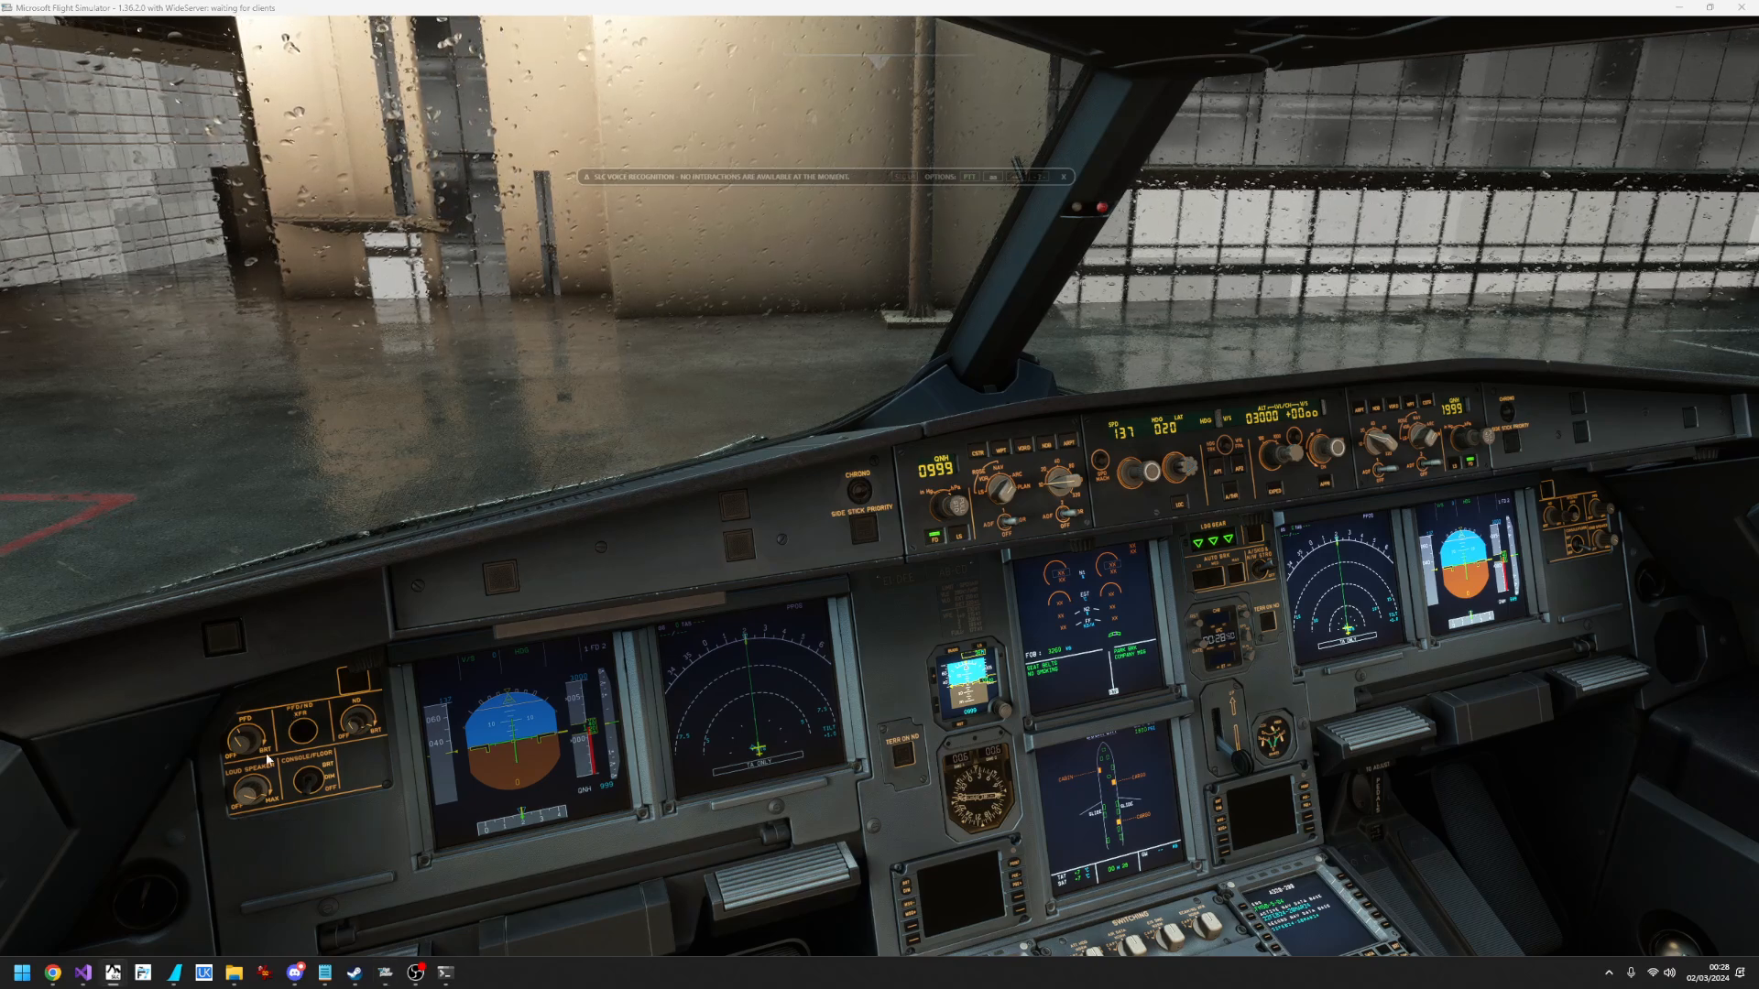
left_click(68, 829)
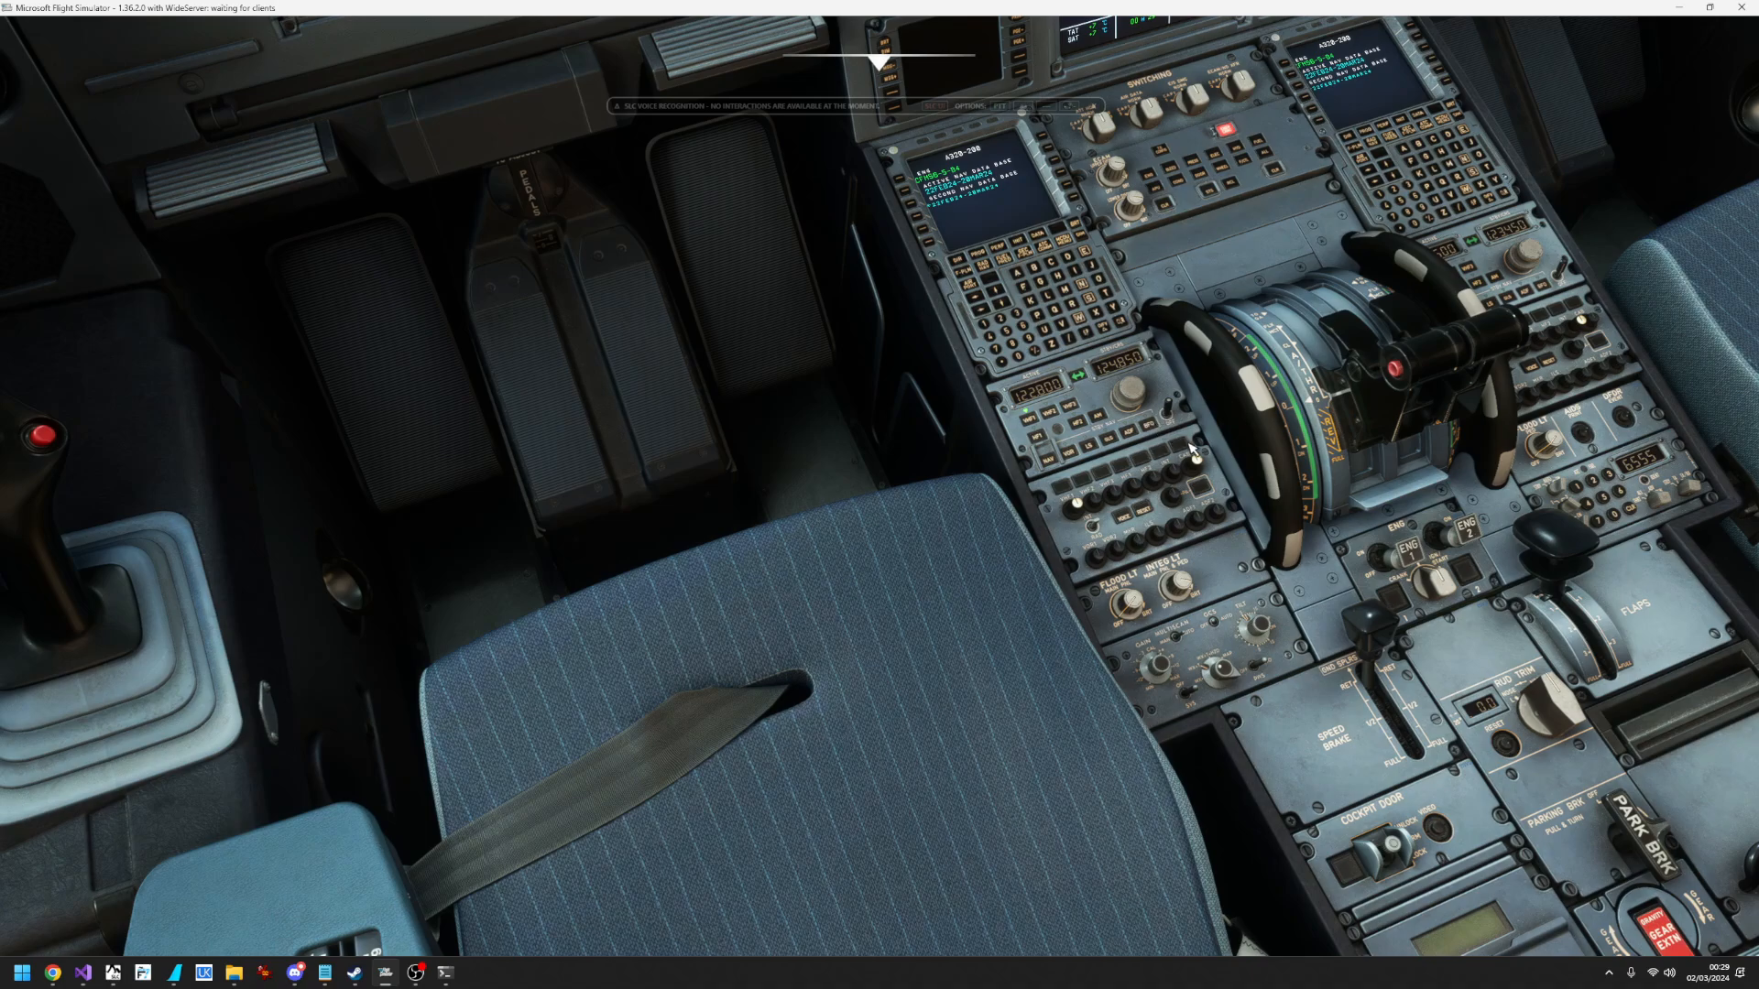
mouse_move(869, 578)
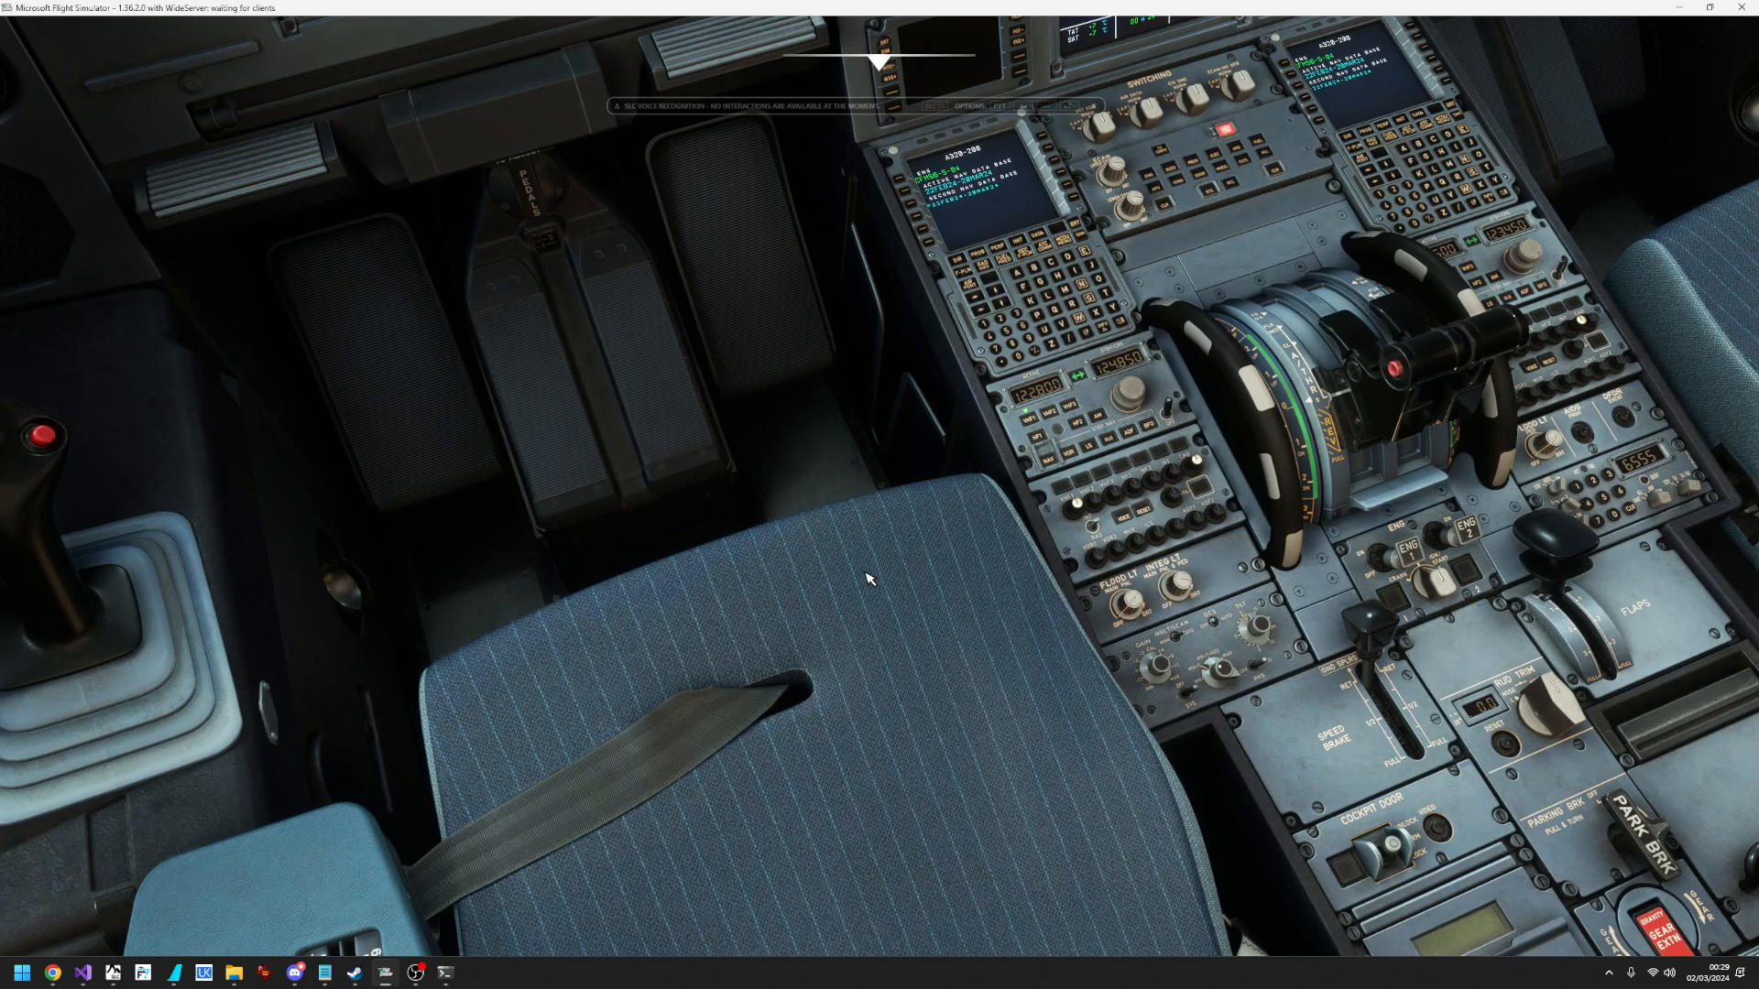
mouse_move(1100, 491)
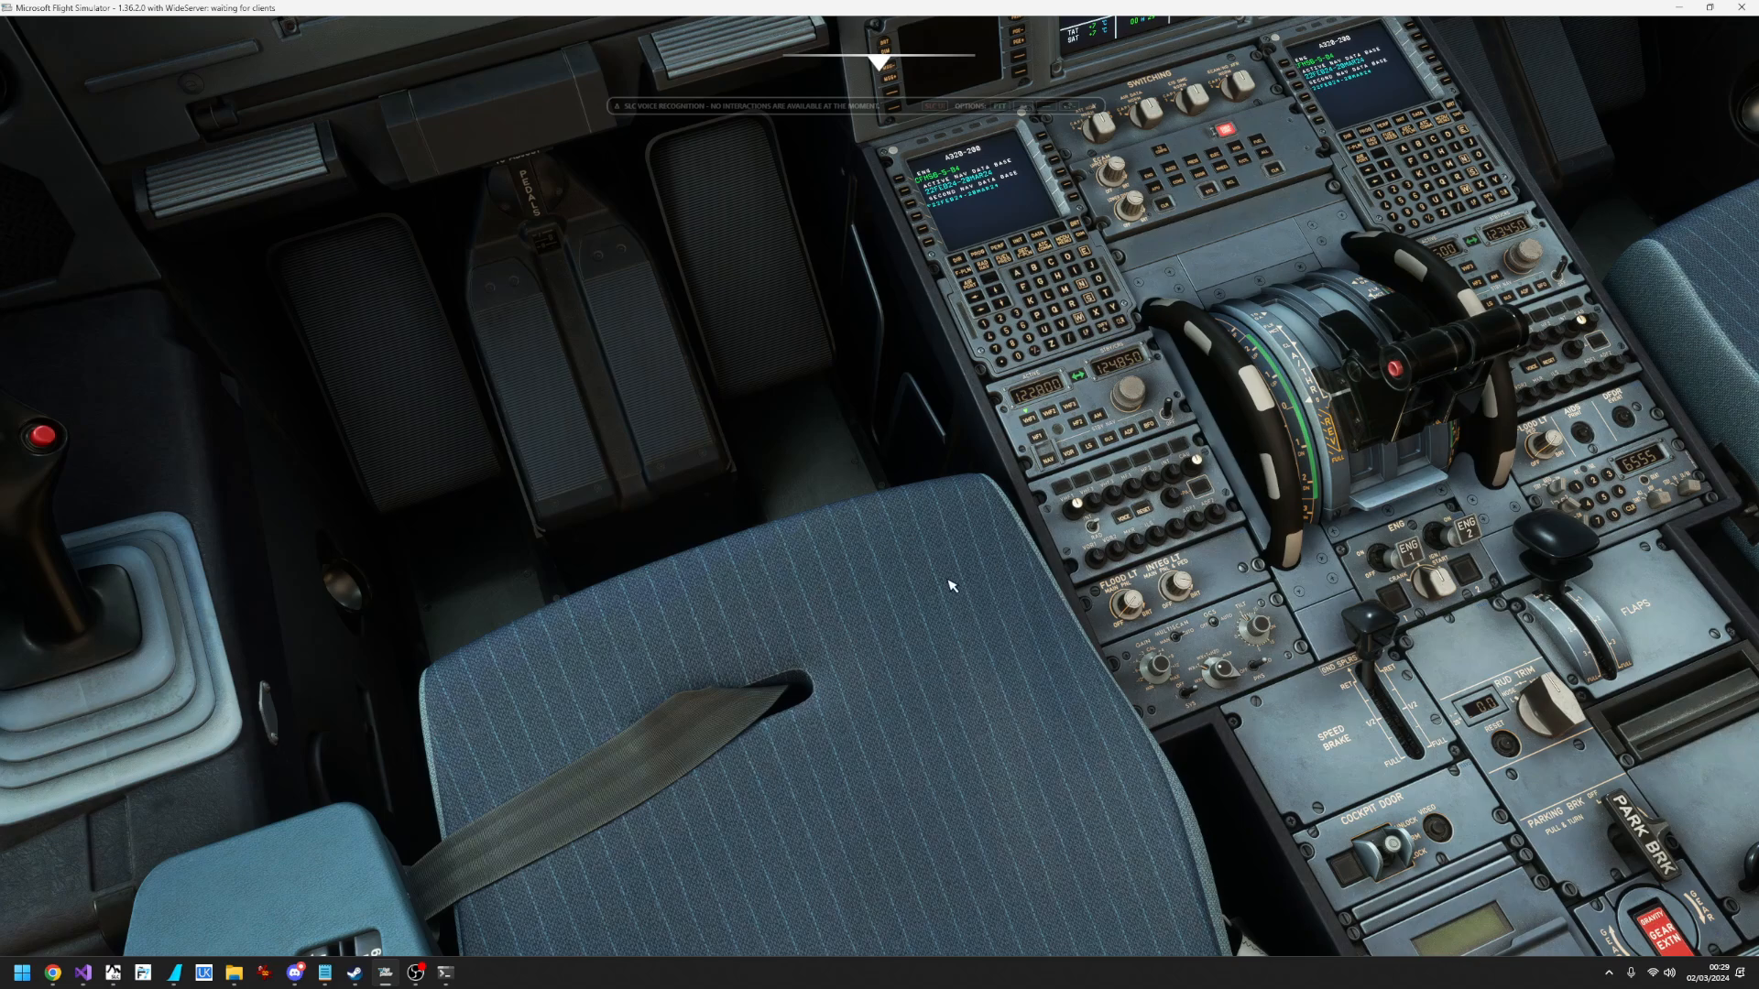
mouse_move(818, 499)
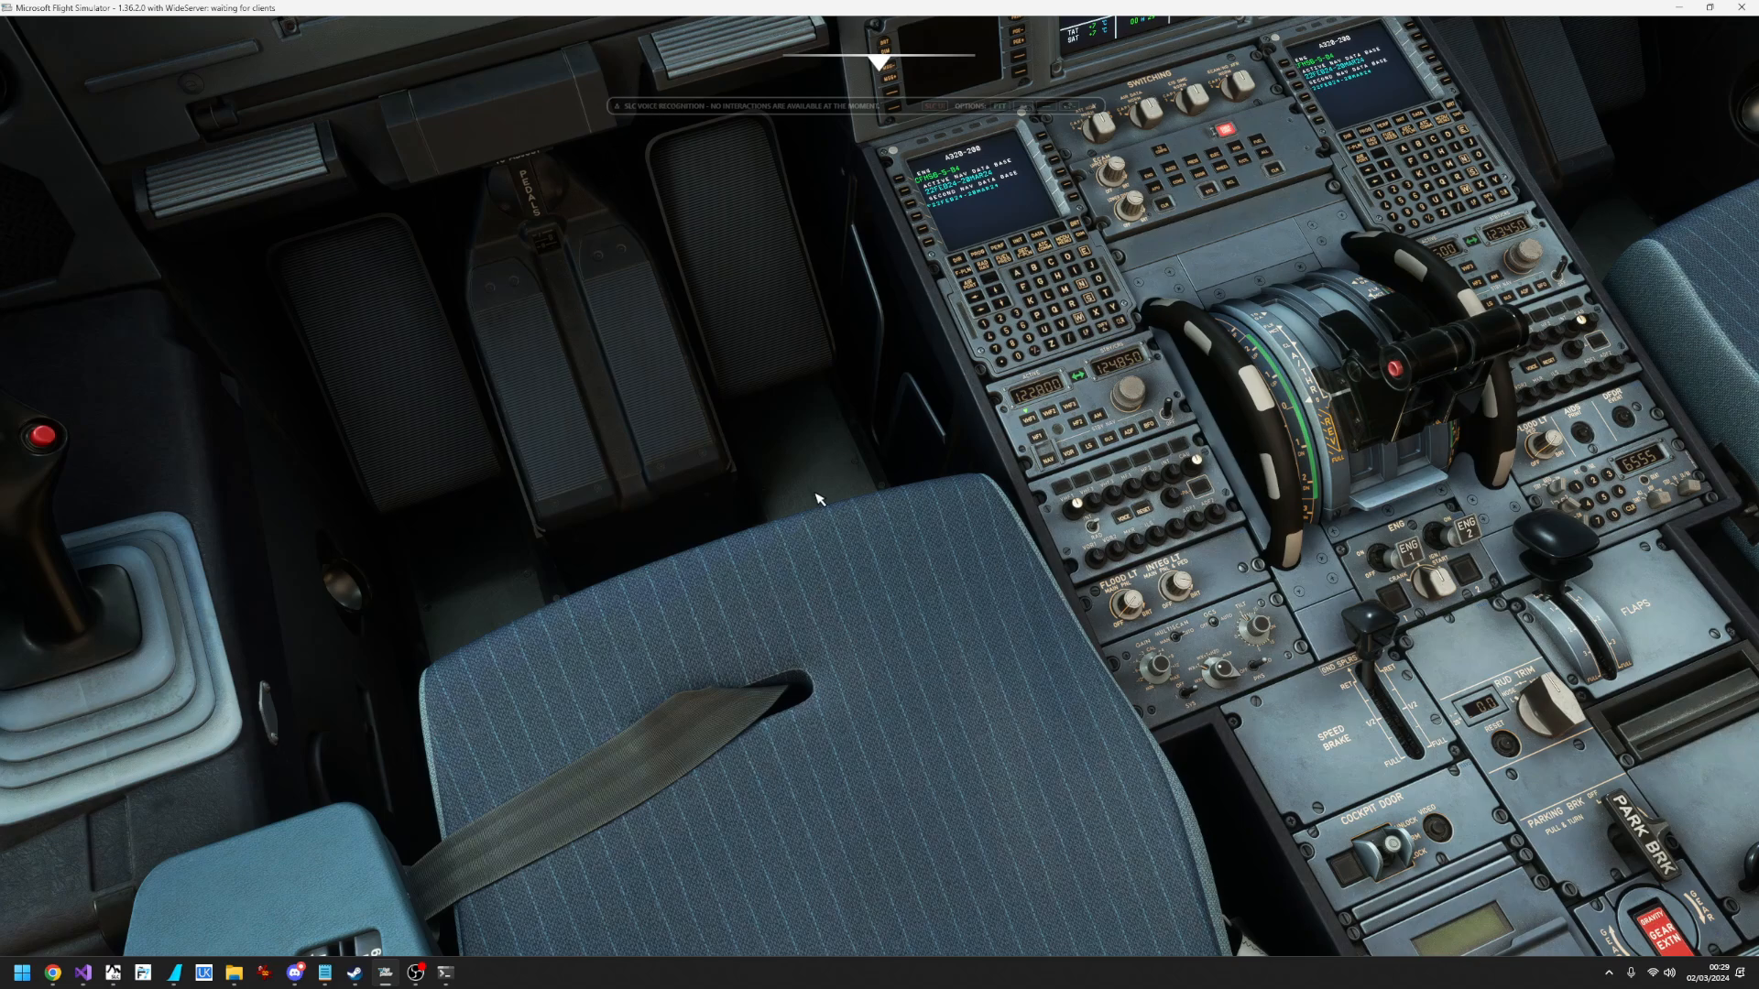
mouse_move(1163, 601)
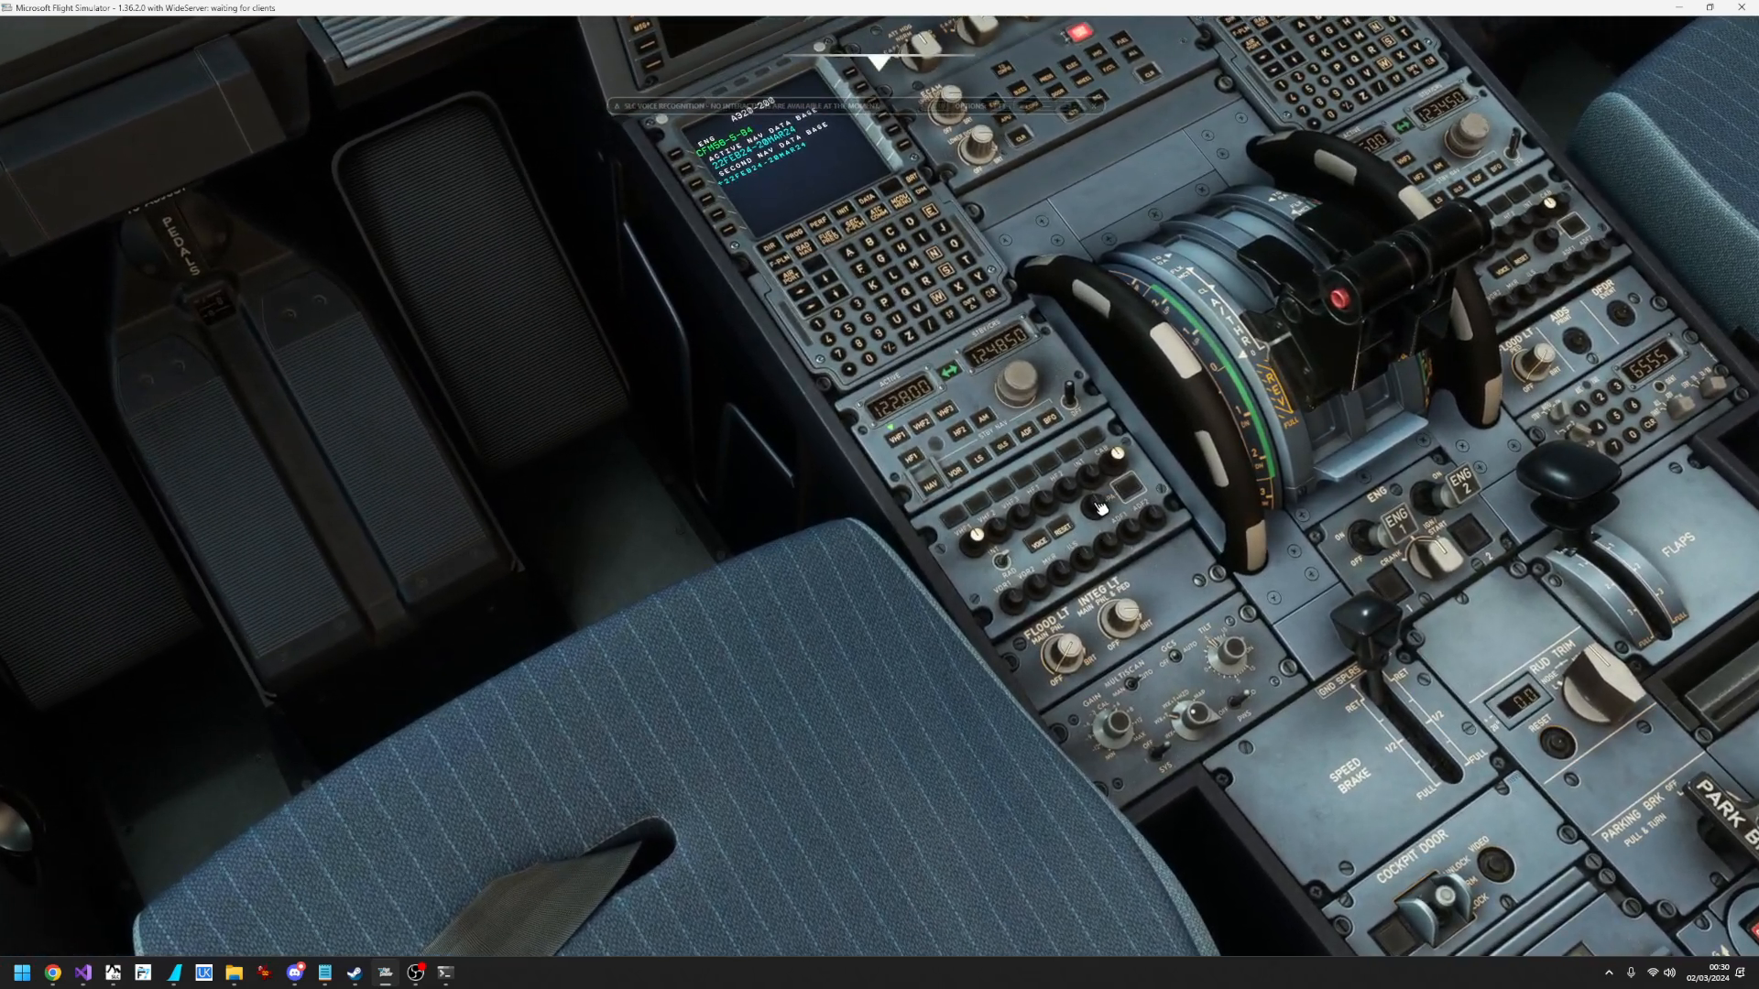
- Press the PA button on the audio control panel to bring up SLC's voice-recognition prompt
left_click(1121, 489)
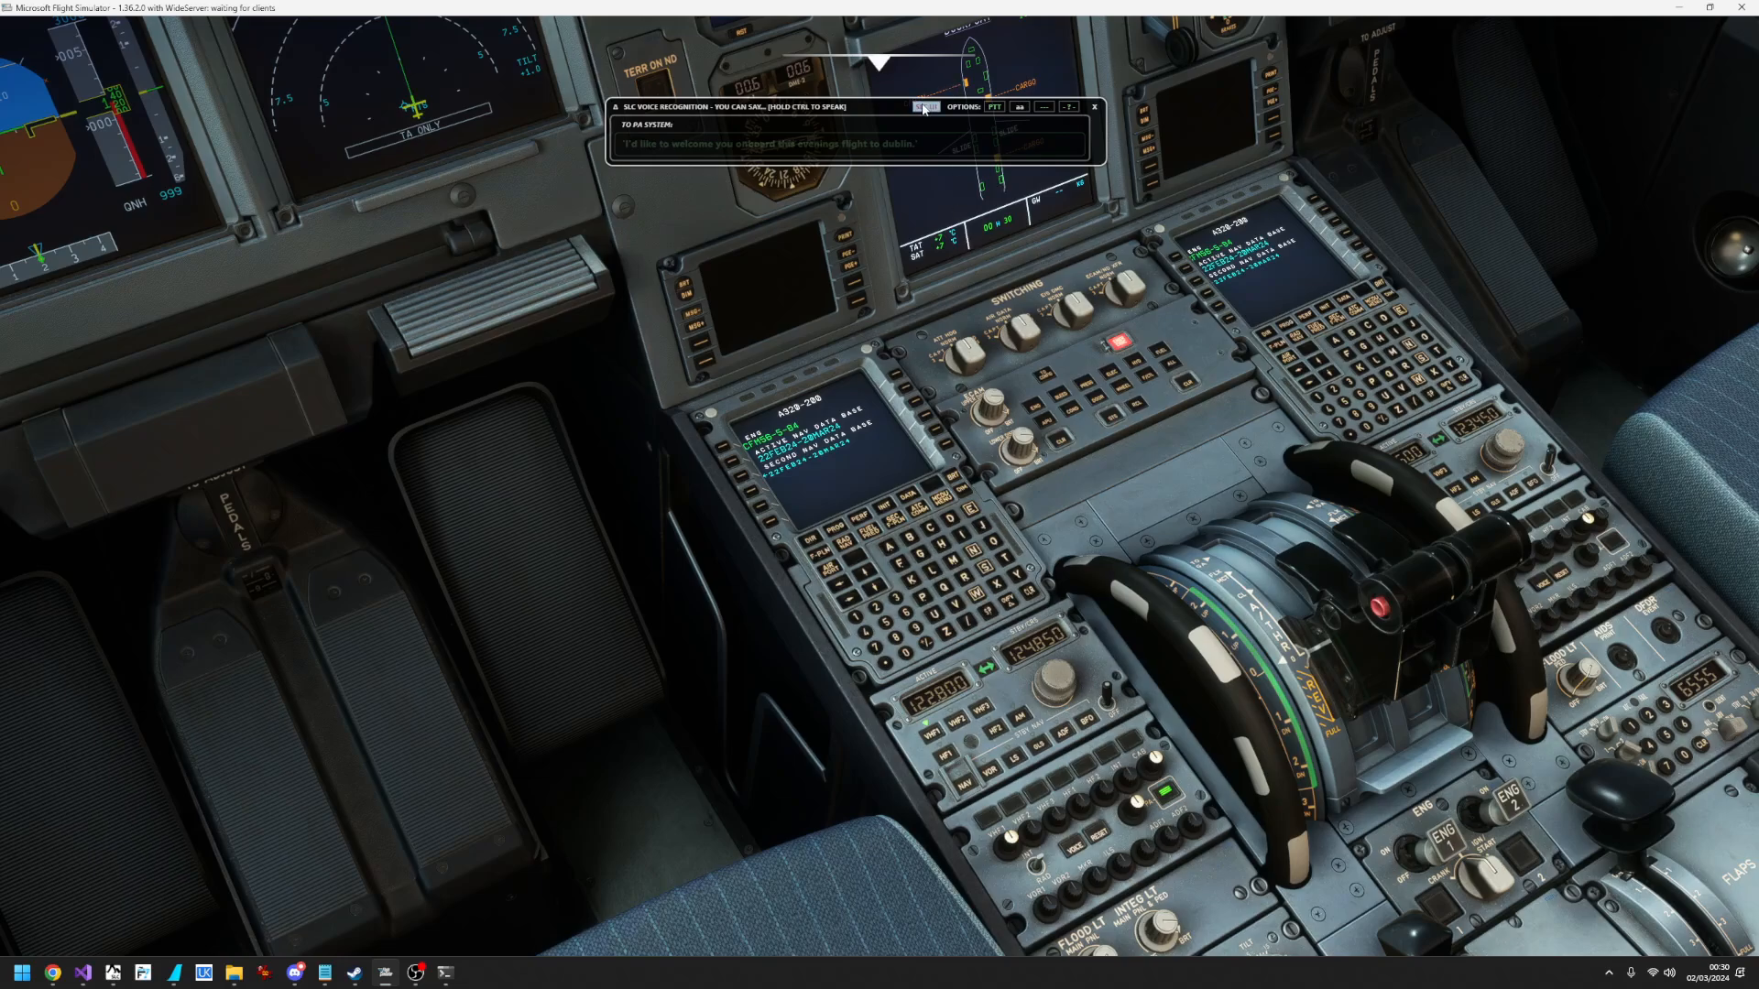
- Deliver the Dublin welcome PA through the SLC PA System panel
left_click(100, 830)
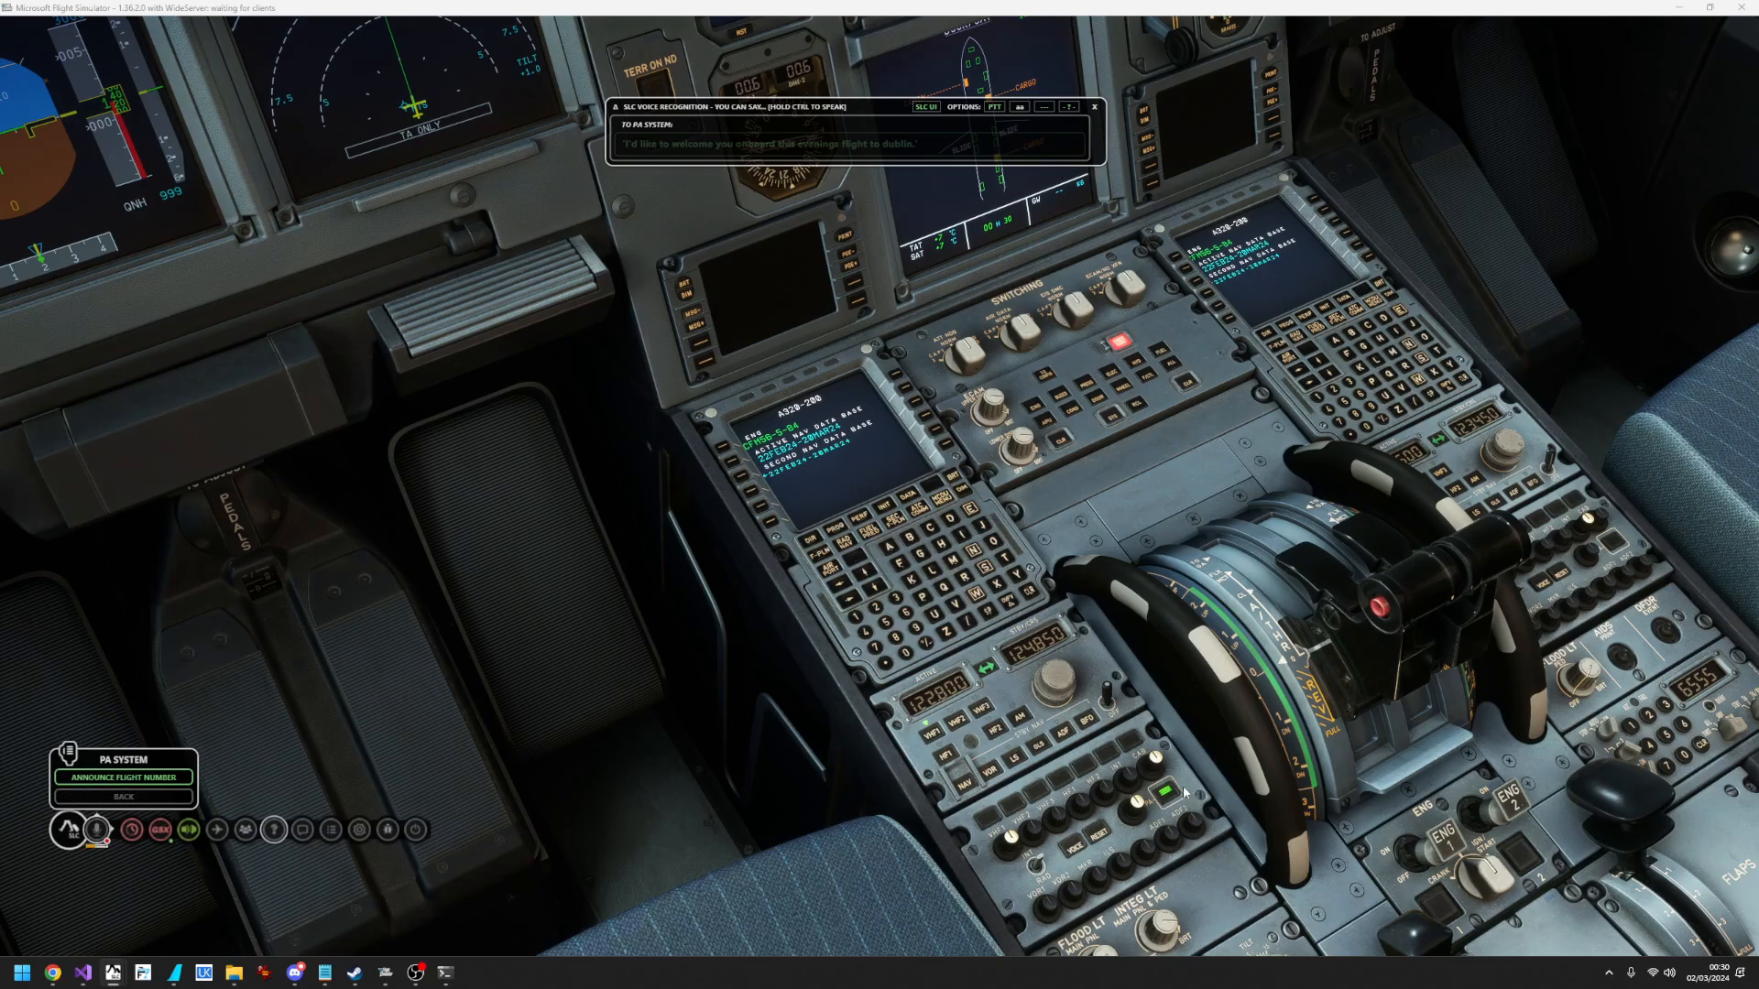
mouse_move(1034, 543)
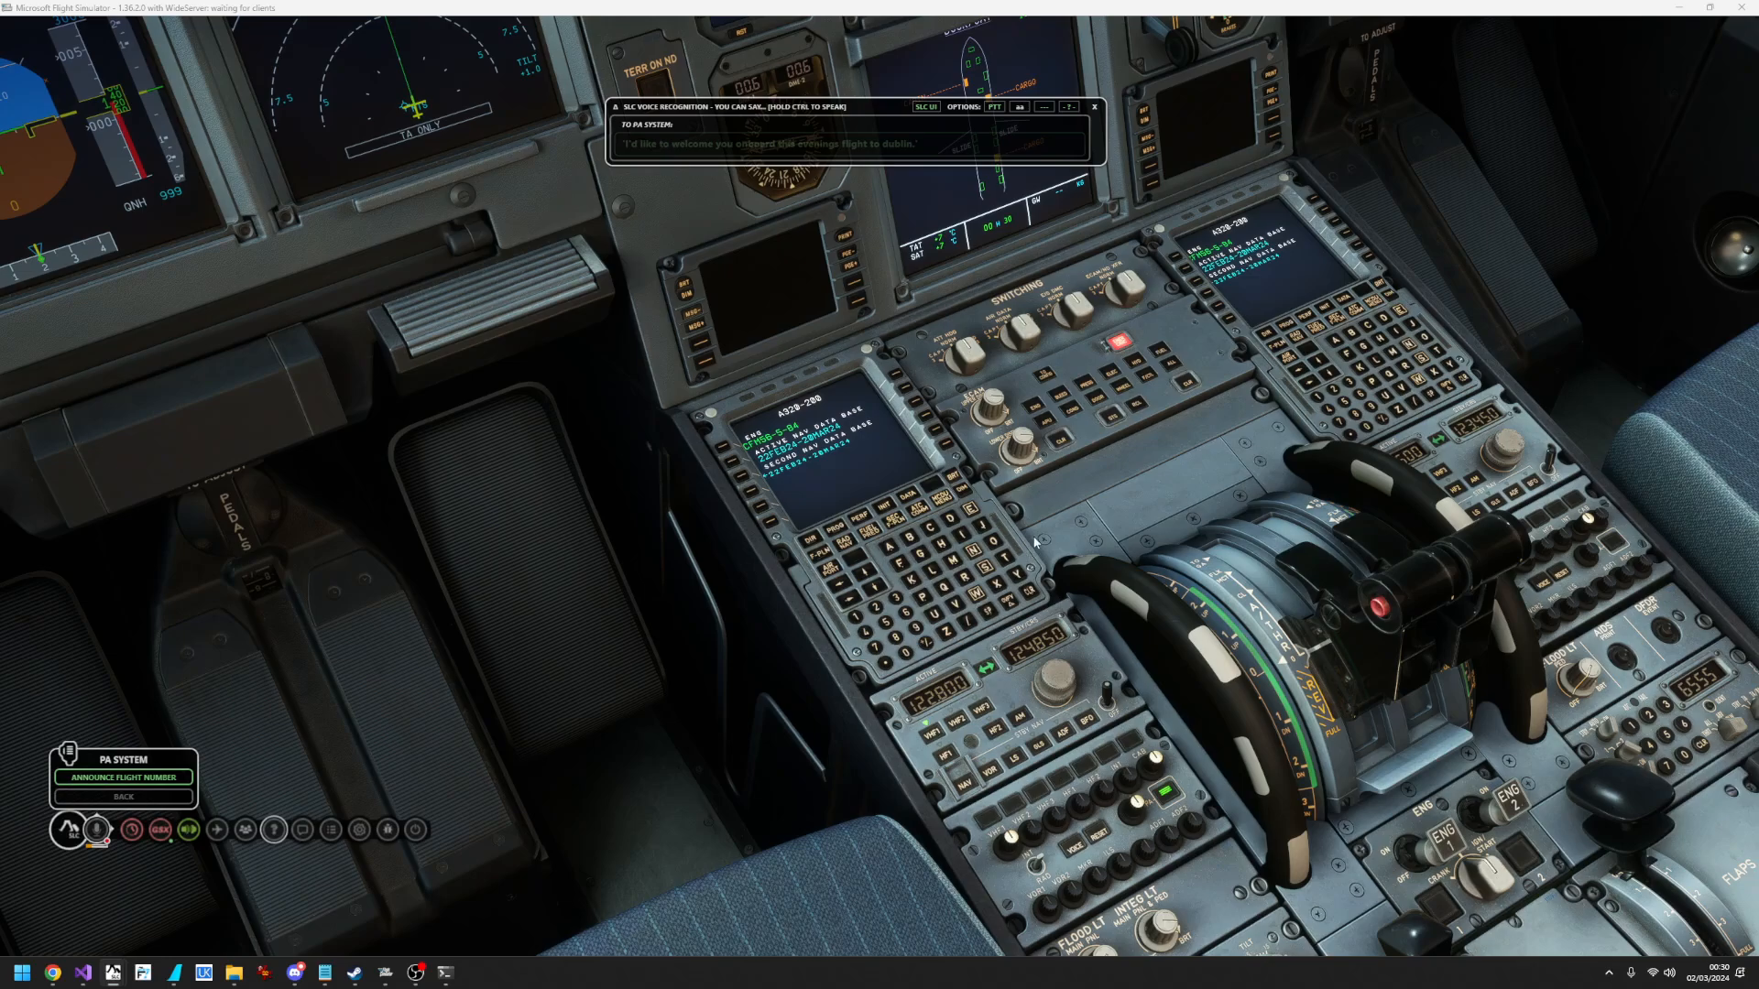
mouse_move(1054, 558)
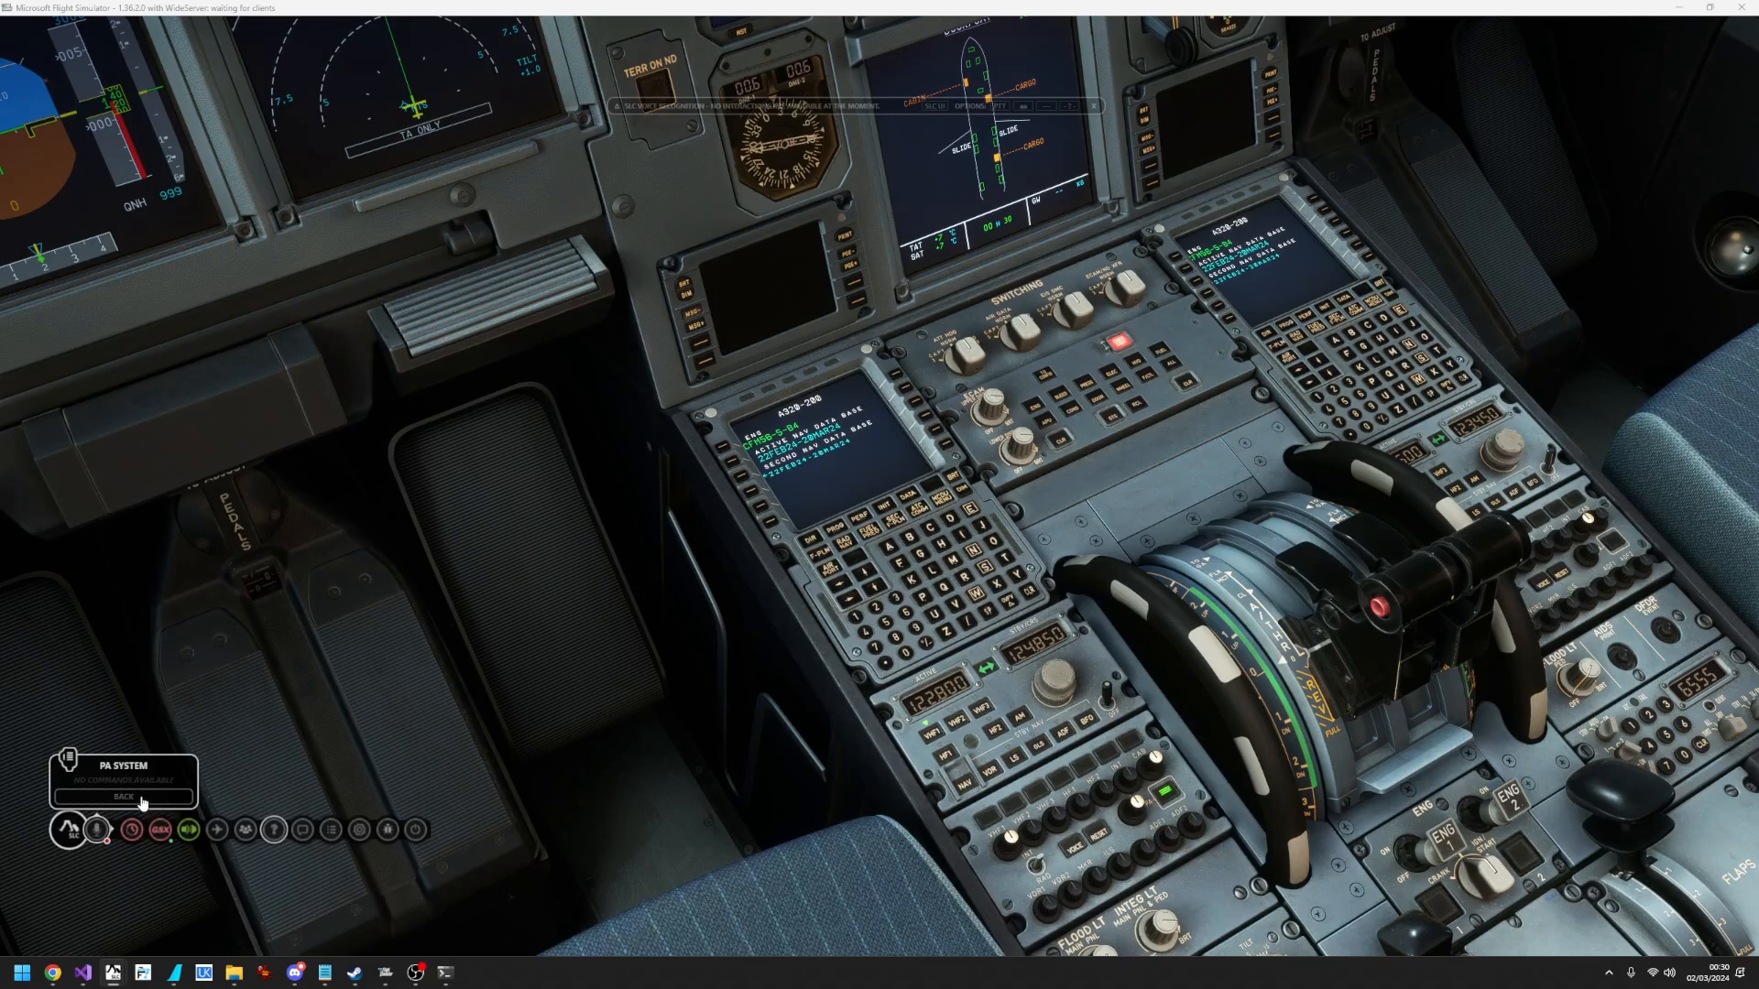
- Back out of the PA System panel, leaving only the A320 pedestal in view
left_click(121, 796)
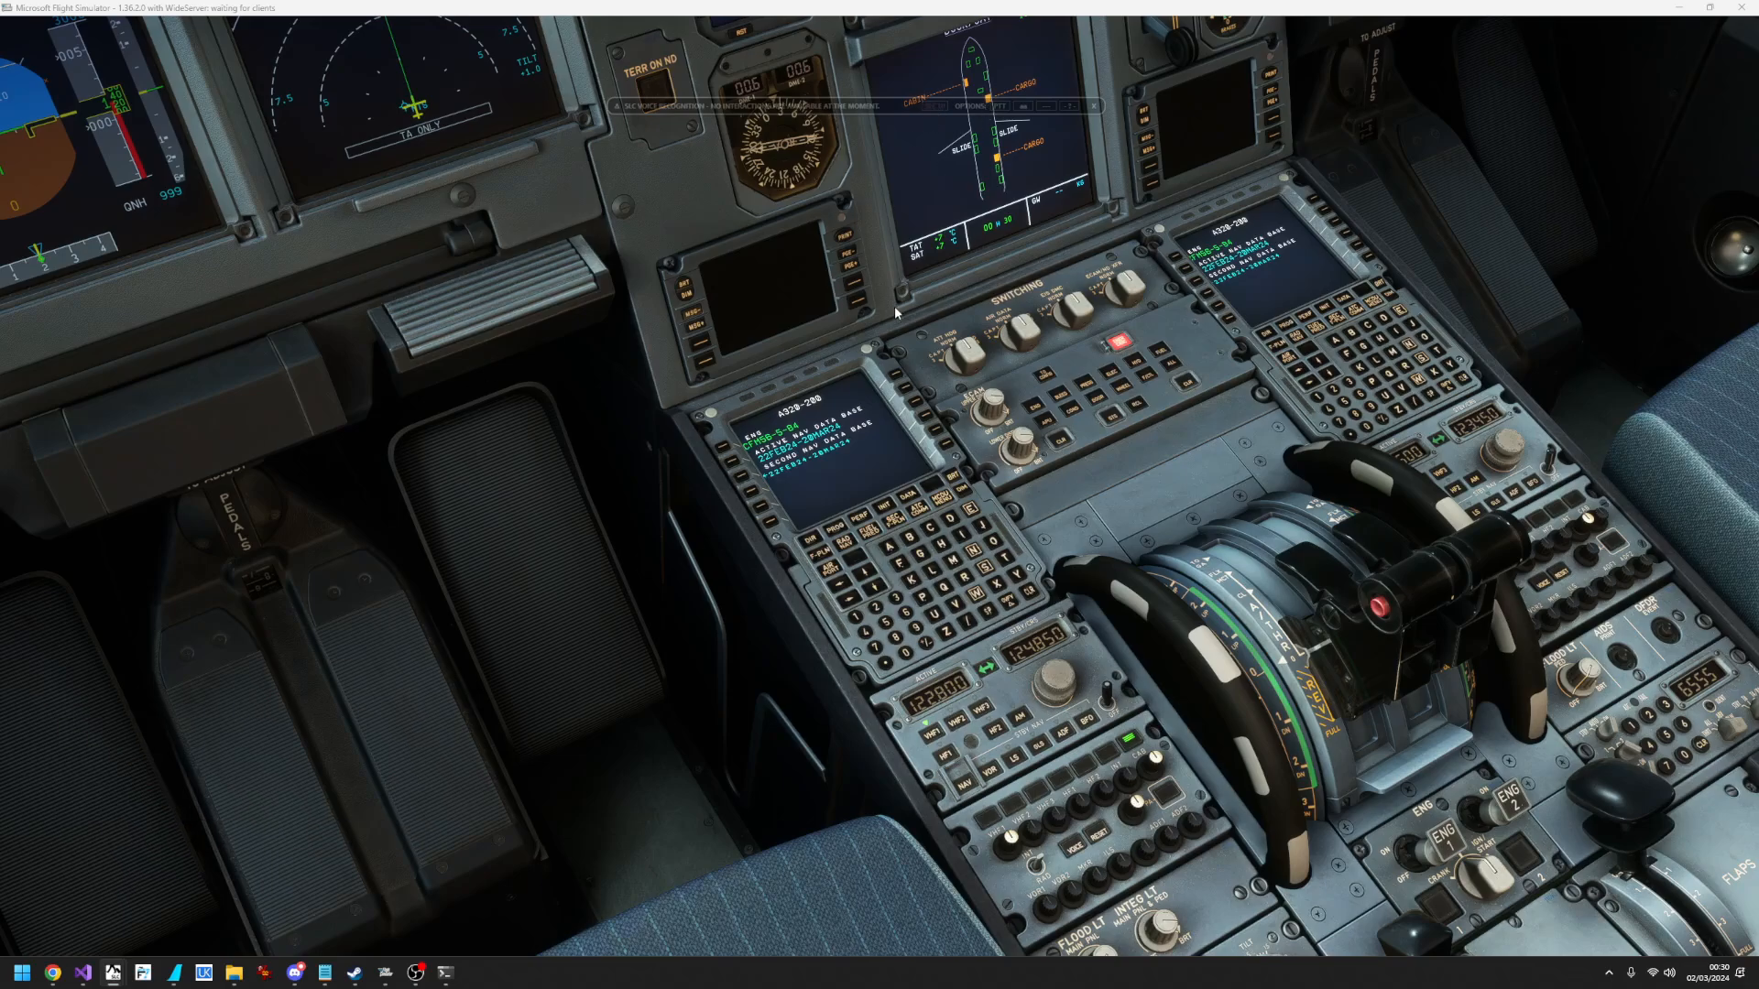
mouse_move(908, 751)
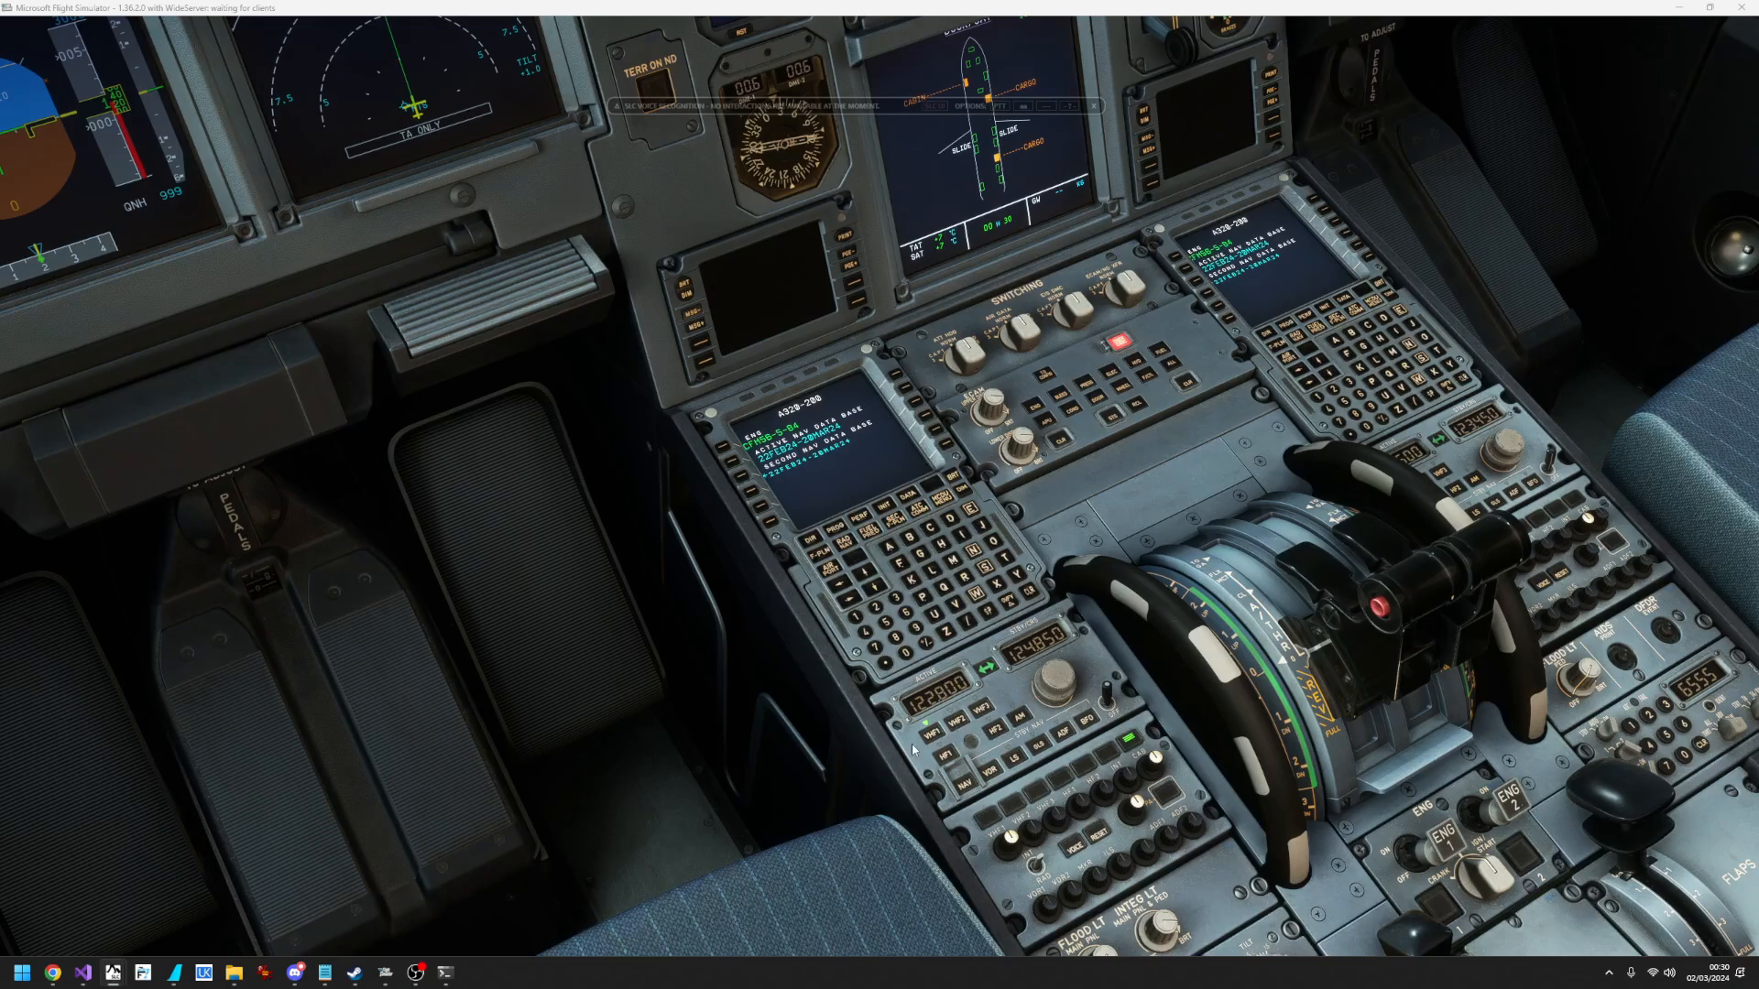
mouse_move(1192, 664)
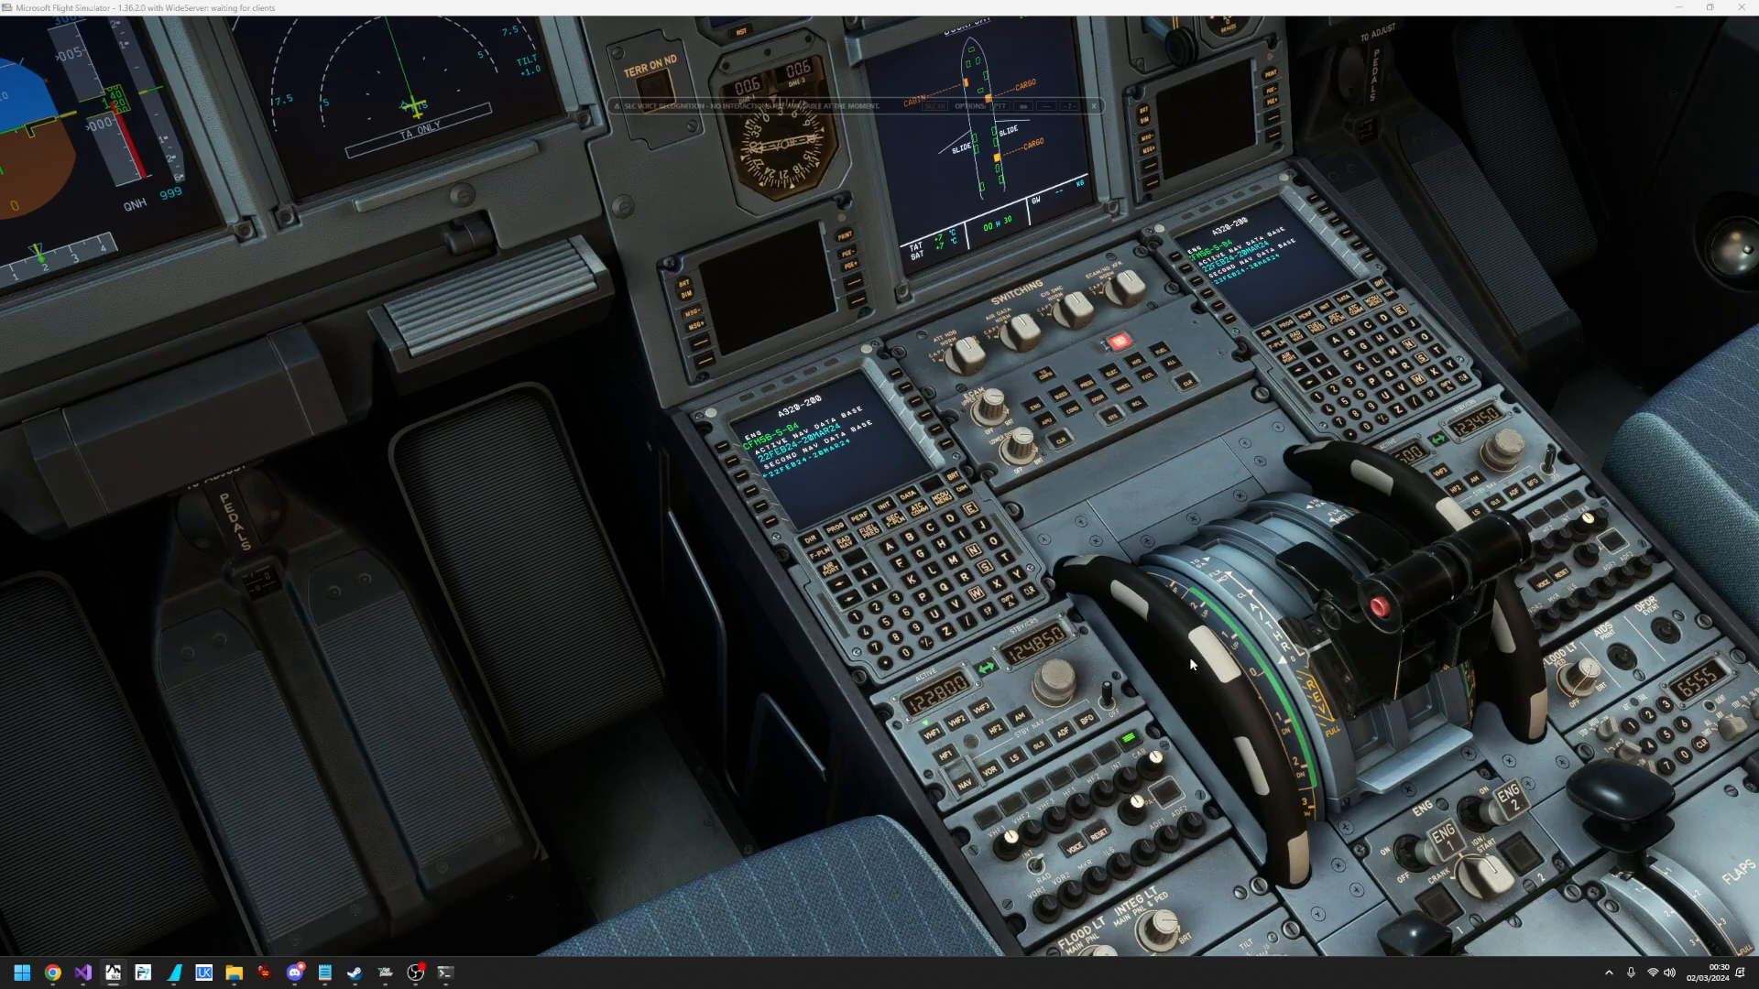
mouse_move(1205, 803)
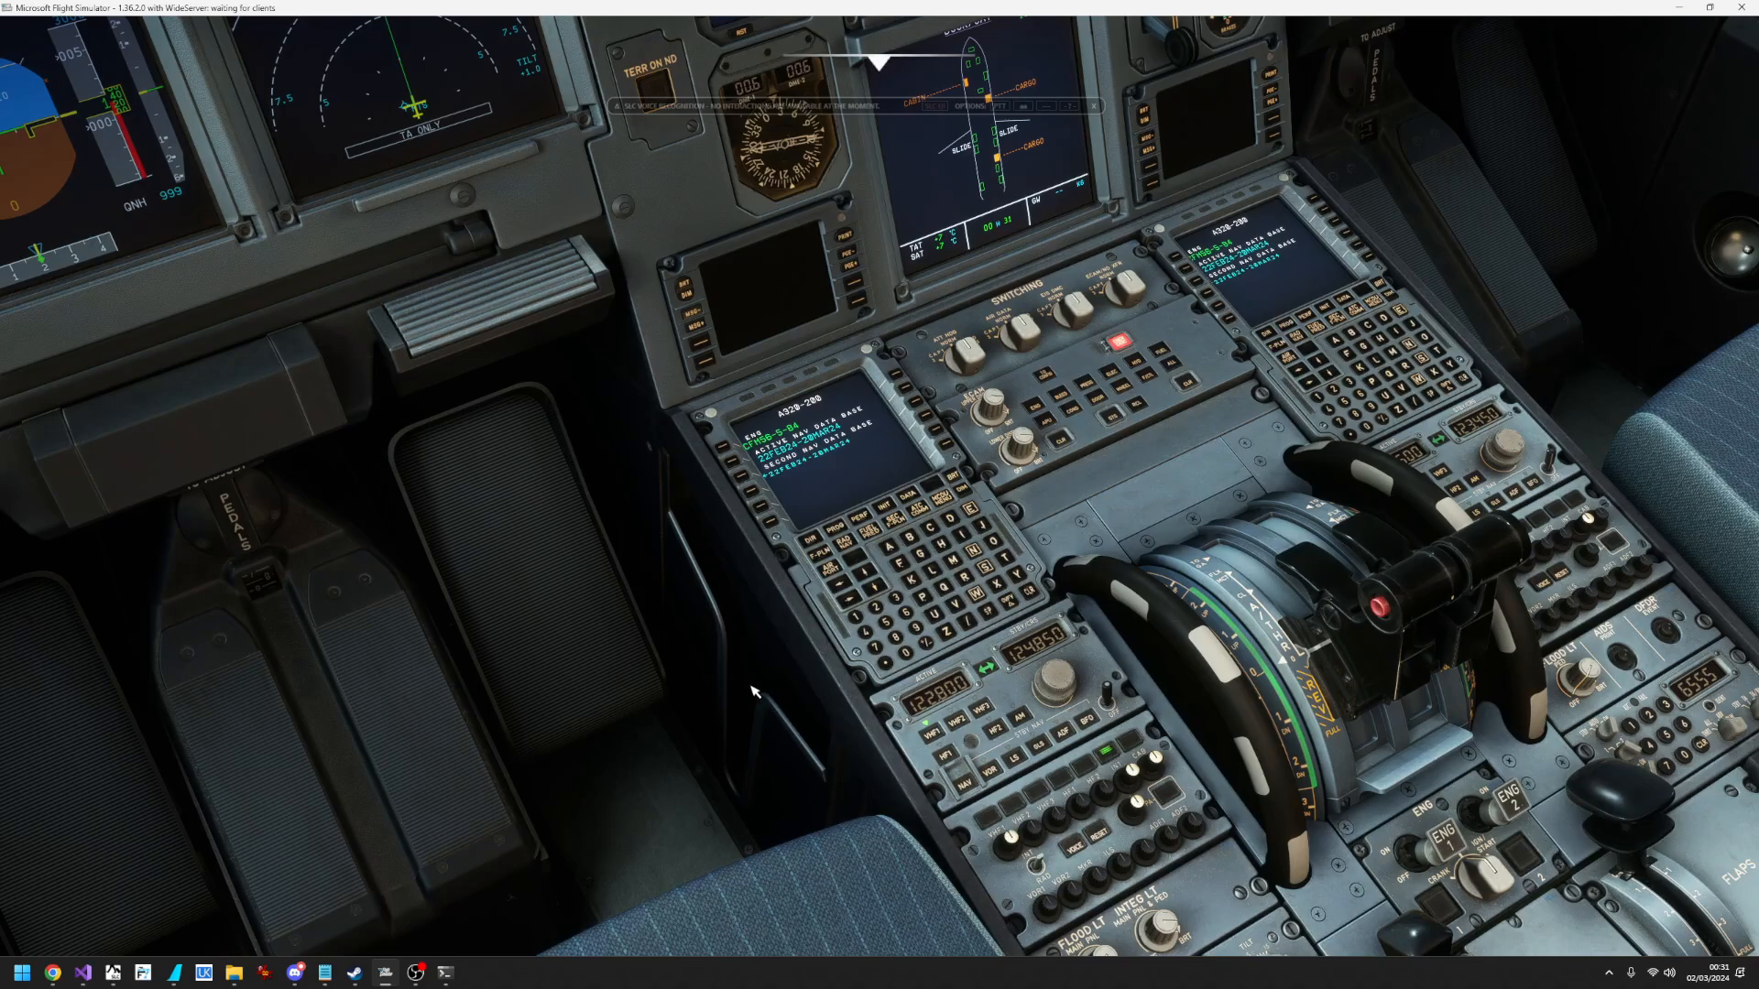
left_click_drag(751, 692, 825, 661)
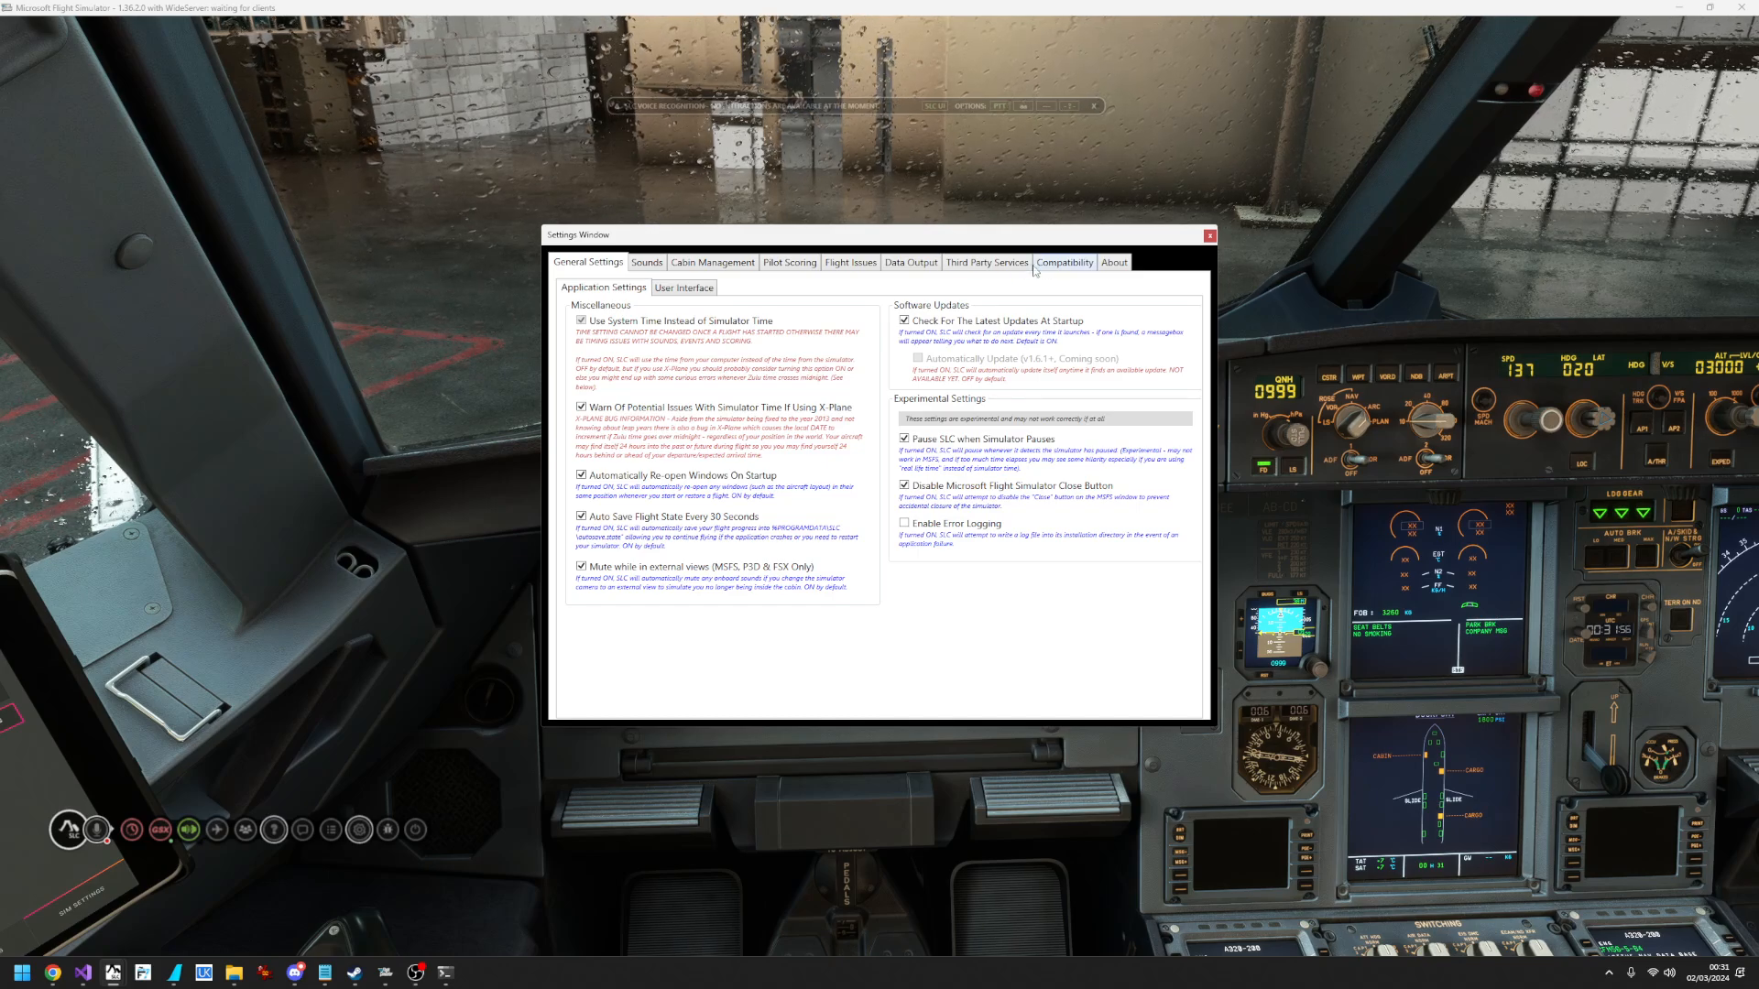
- Return to the Compatibility > Aircraft page listing the Fenix A320 integrations
left_click(1063, 261)
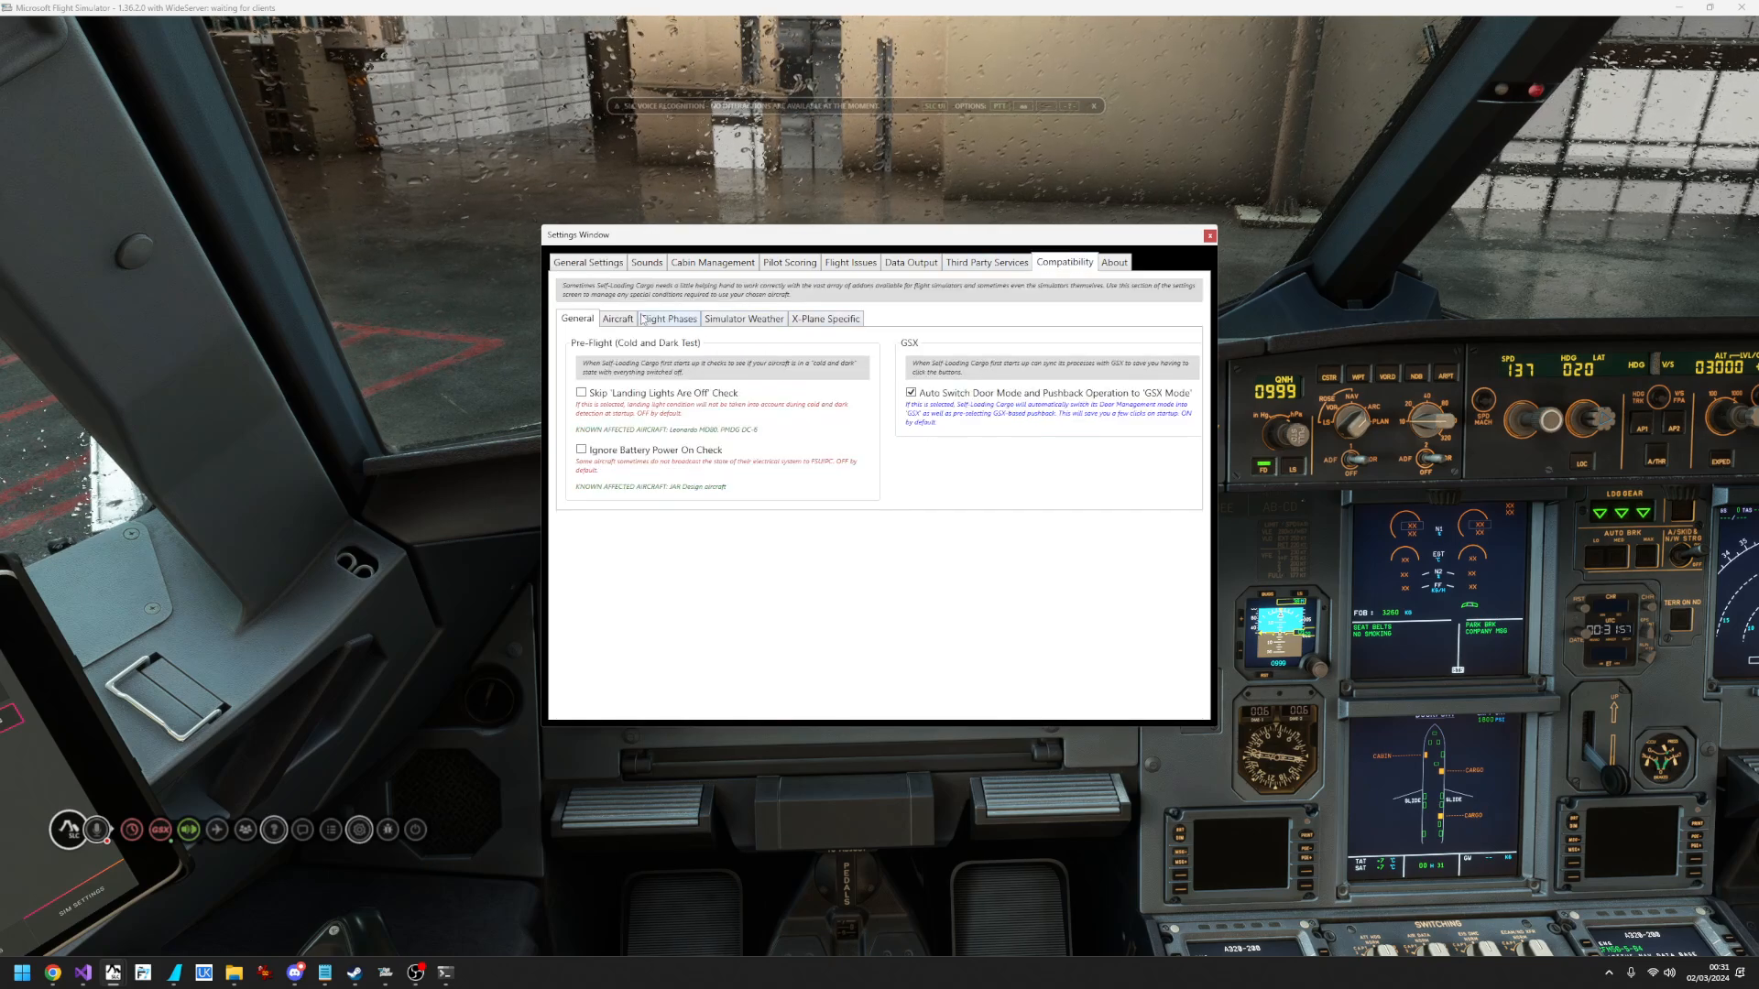
left_click(619, 319)
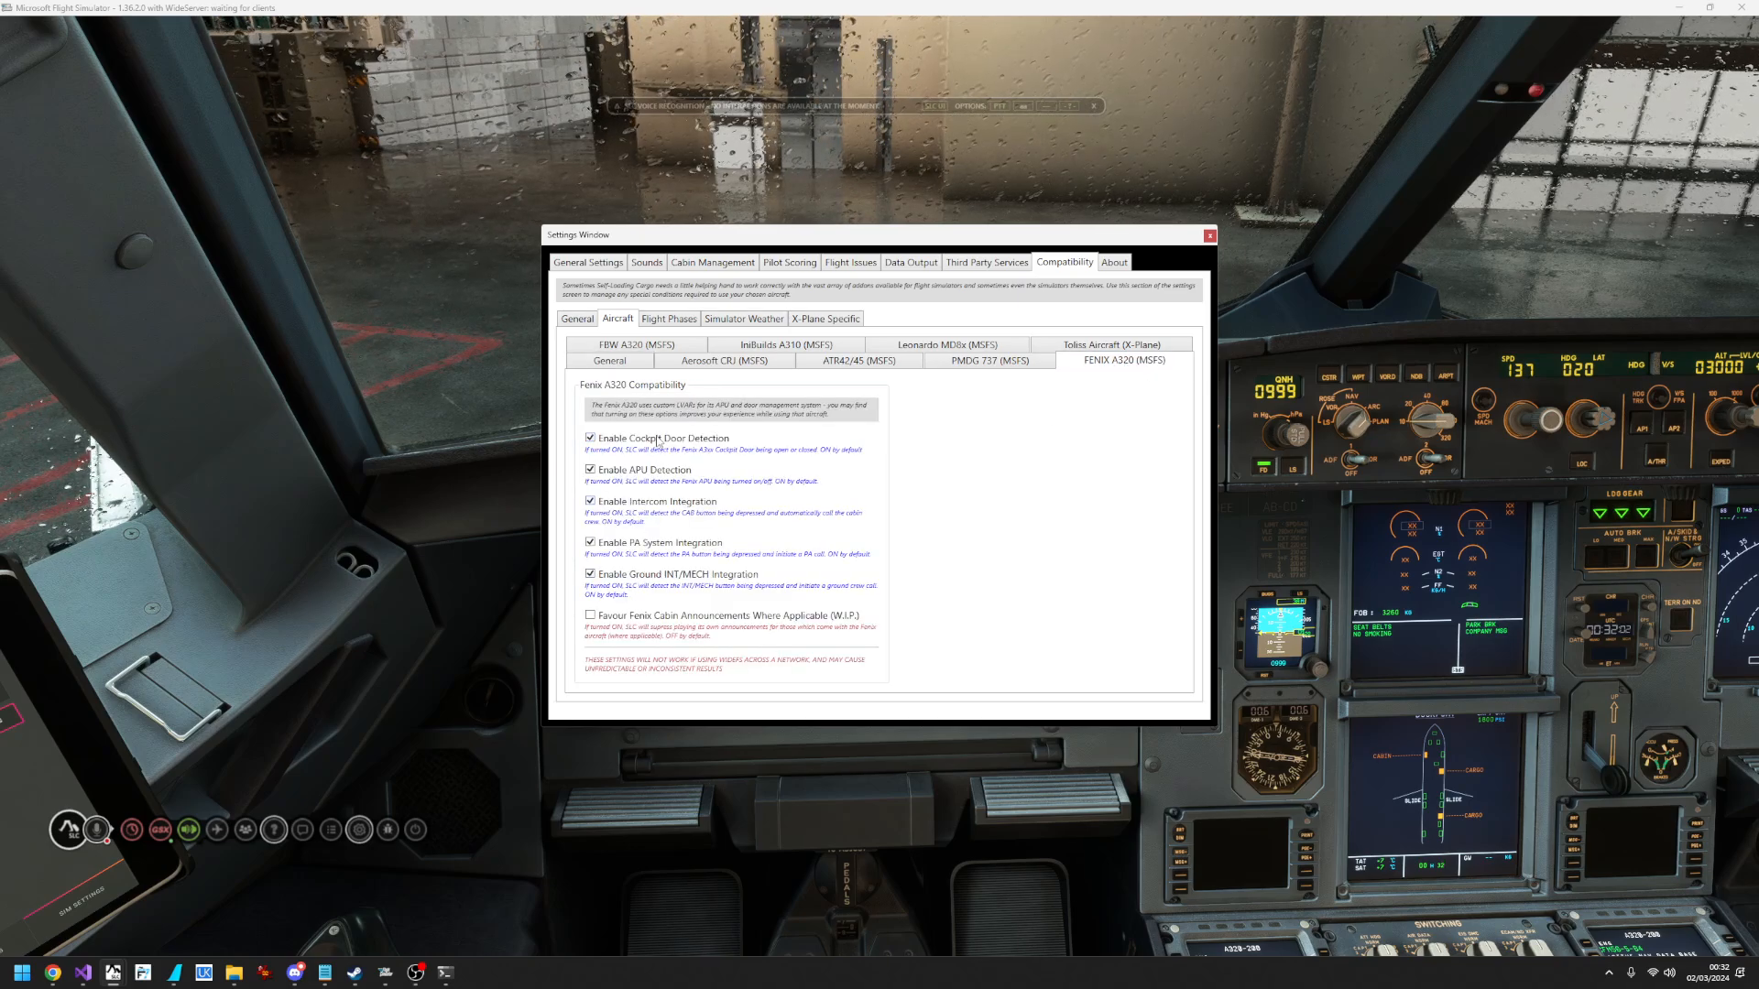
mouse_move(1089, 479)
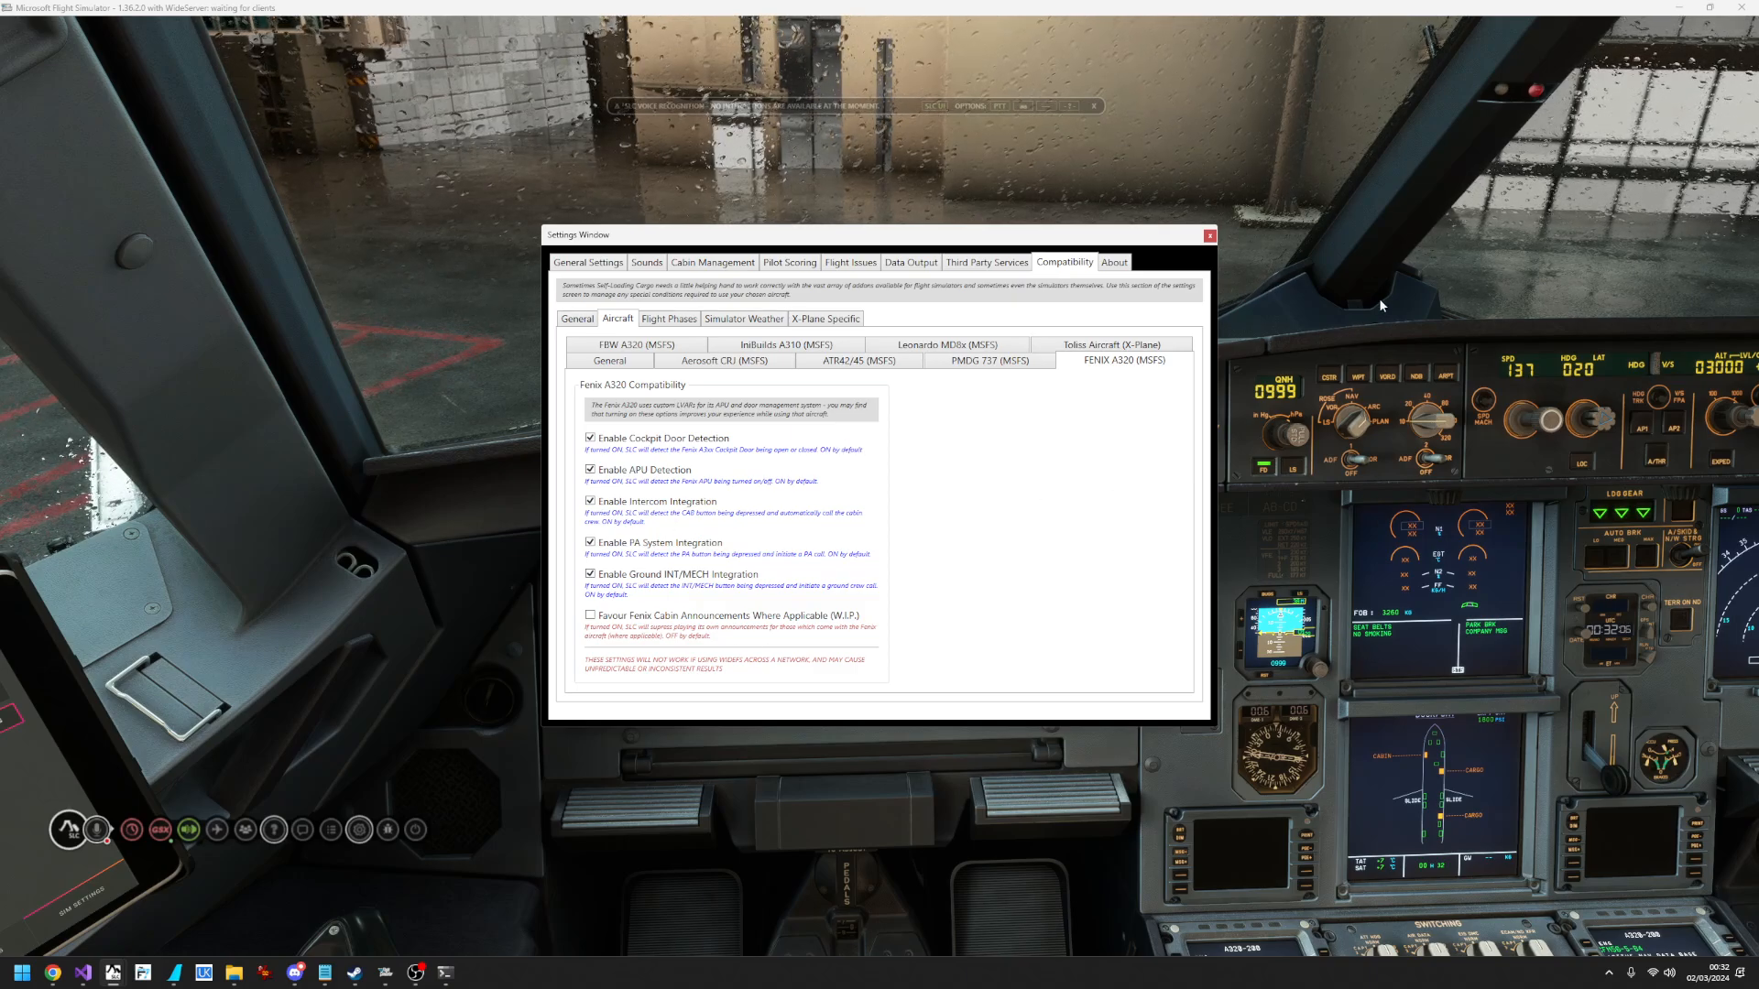
mouse_move(1264, 785)
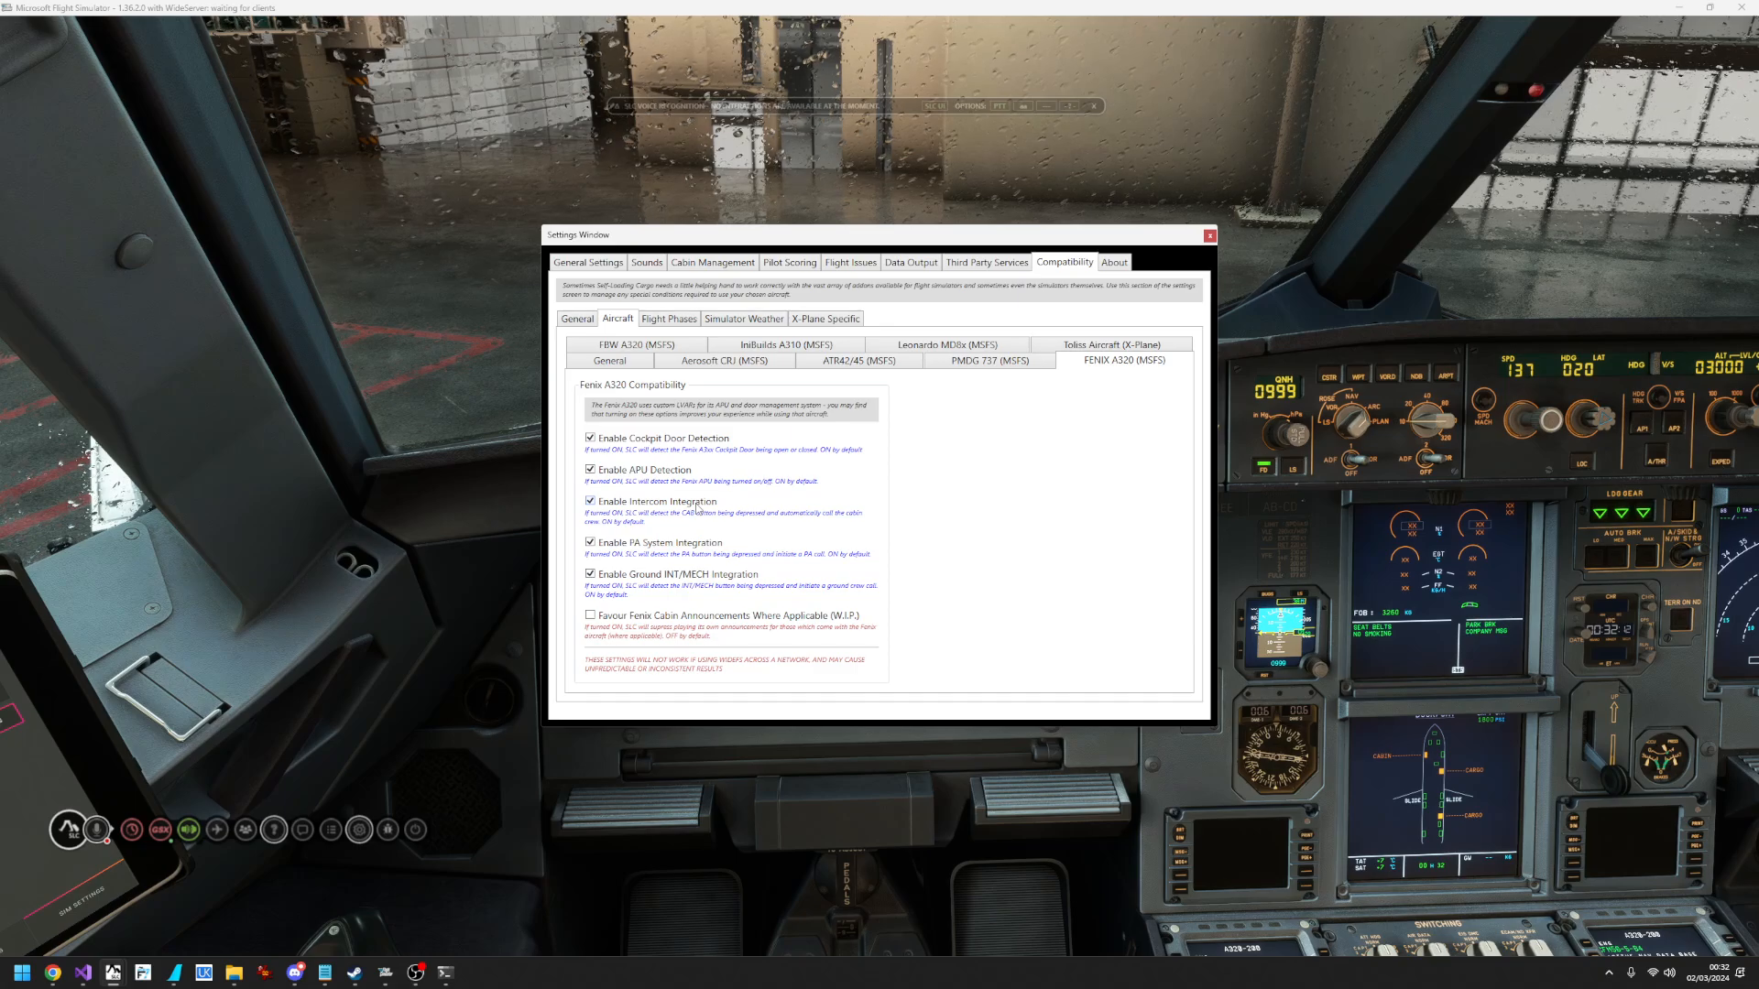
mouse_move(1094, 449)
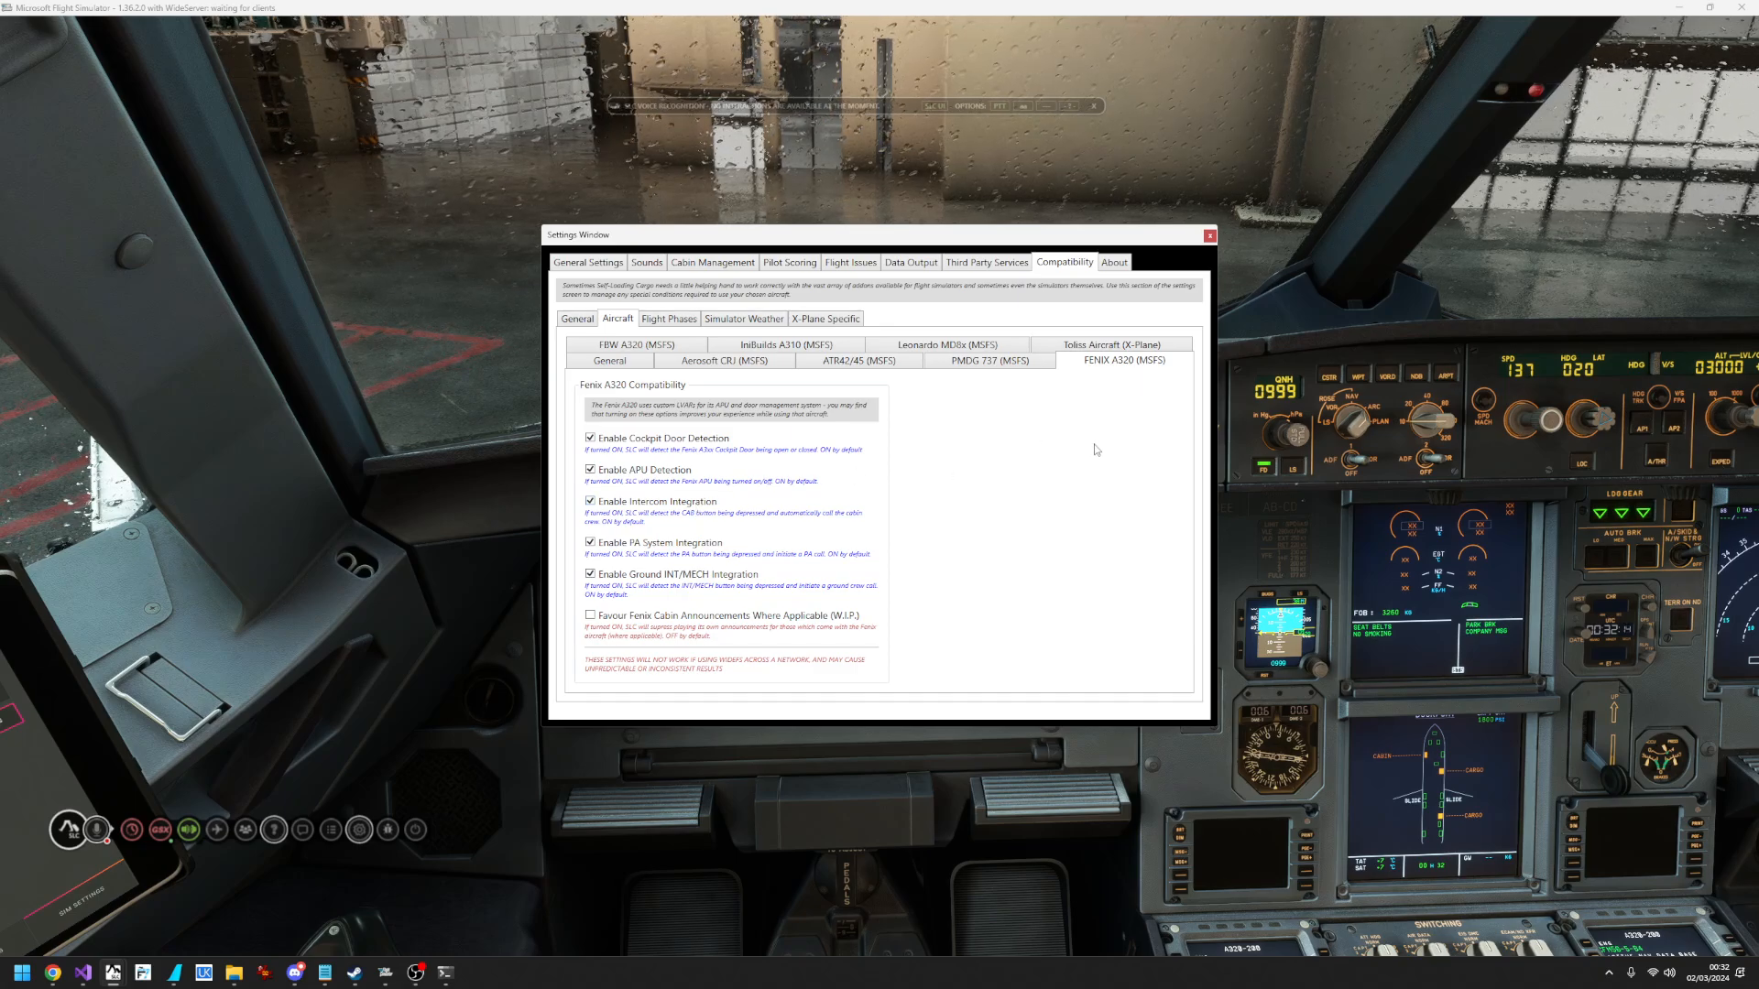